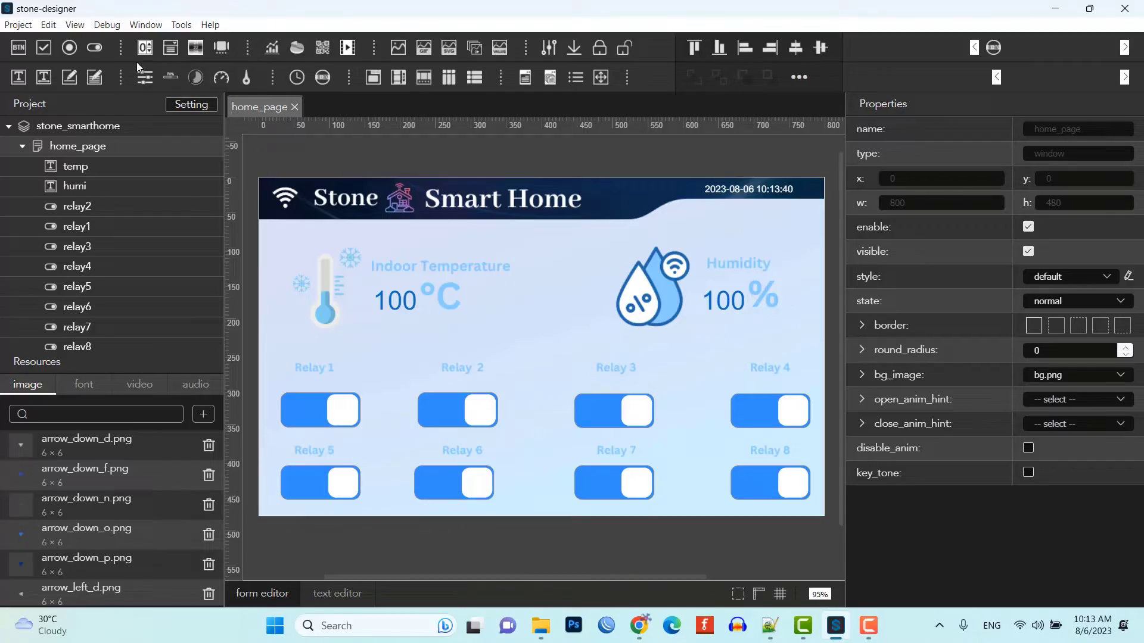
pyautogui.moveTo(548, 47)
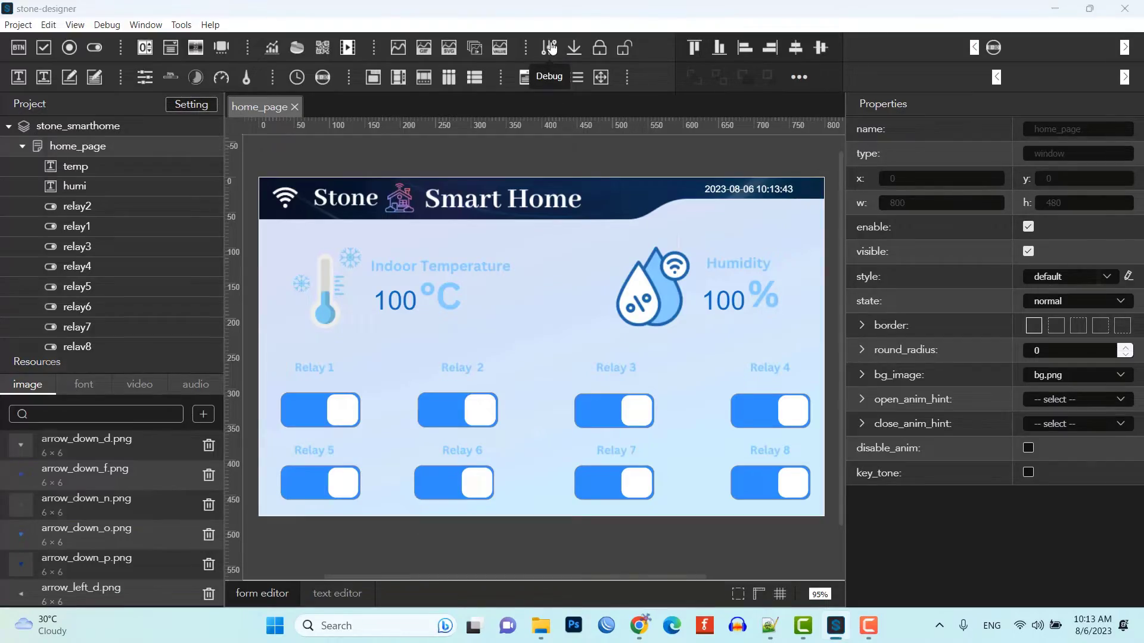
# Open PCBWay's KiCad Open Source Design Contest page and scroll through its overview, timeline and themes.
pyautogui.click(547, 47)
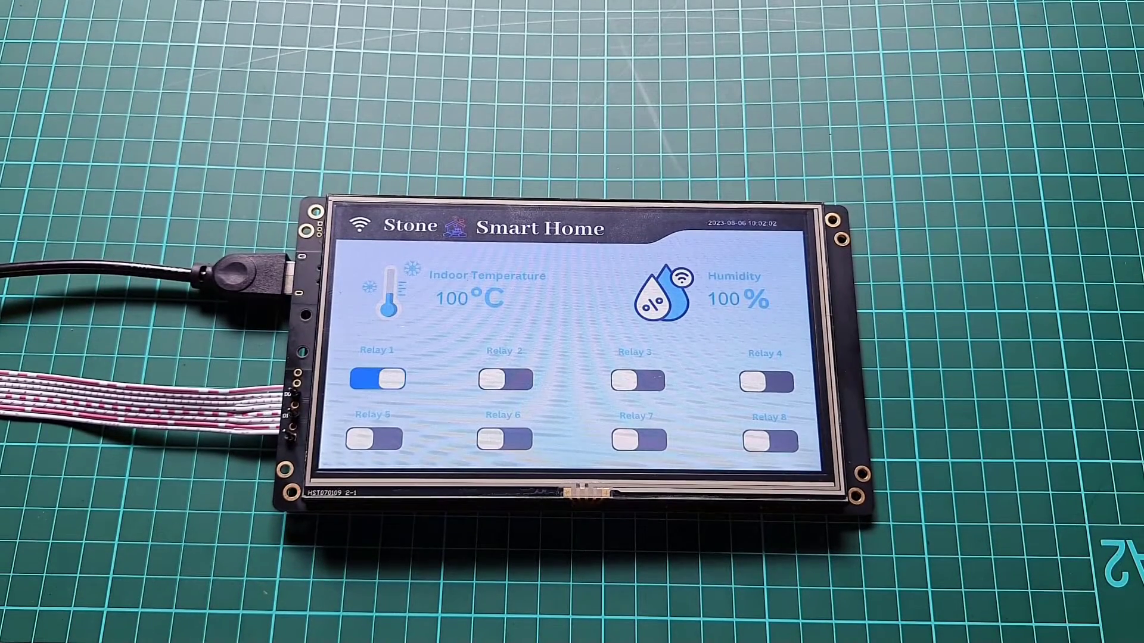
pyautogui.click(373, 379)
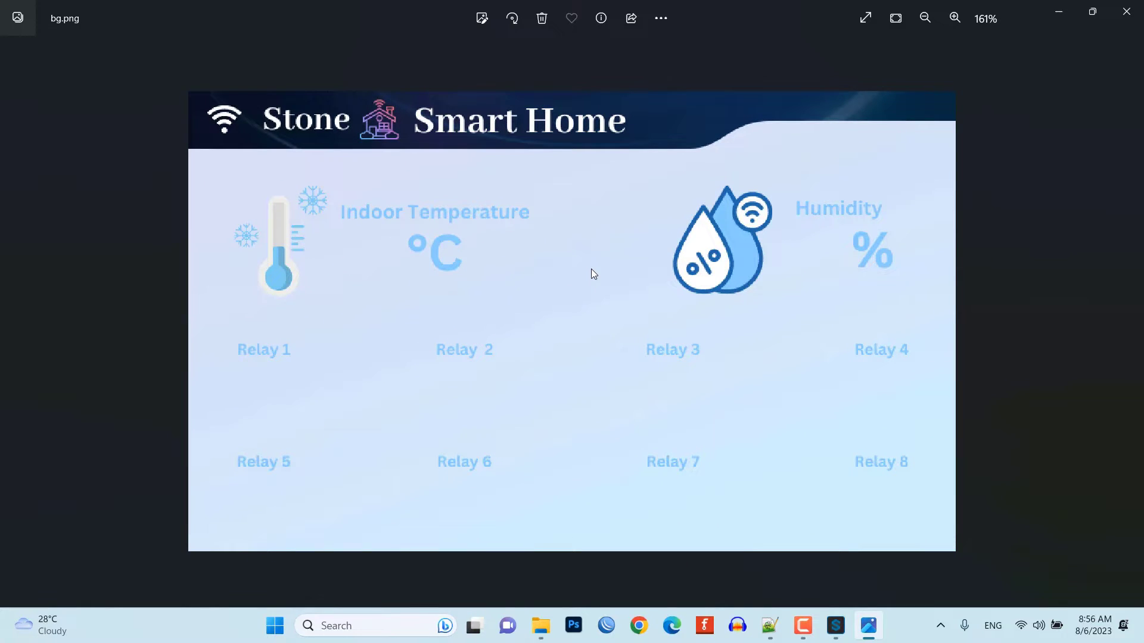
pyautogui.moveTo(216, 160)
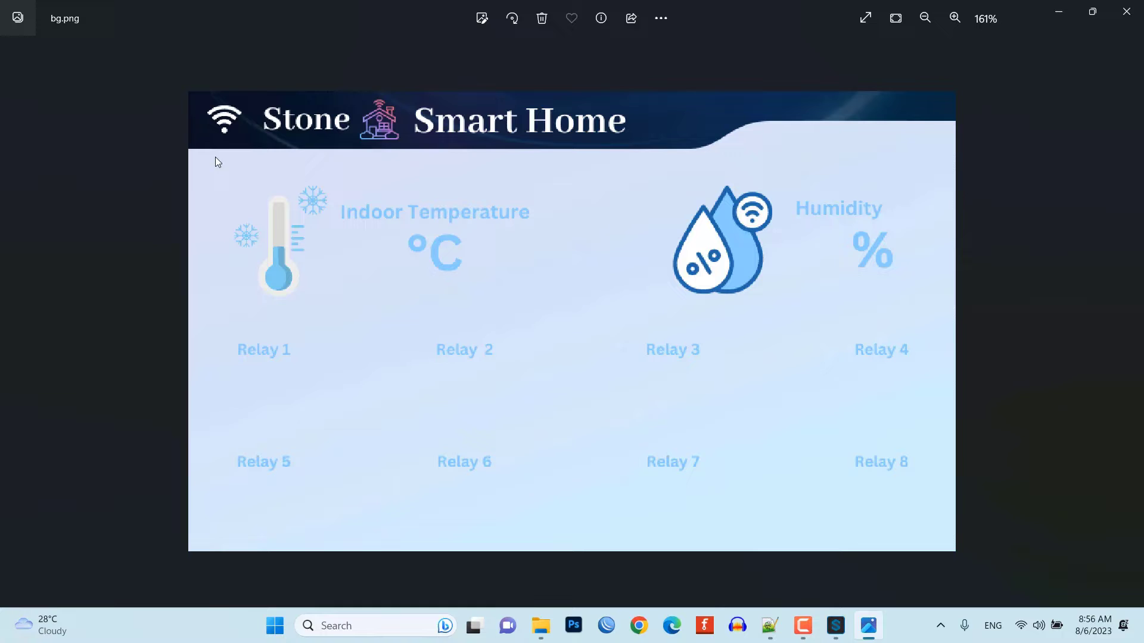
pyautogui.moveTo(817, 341)
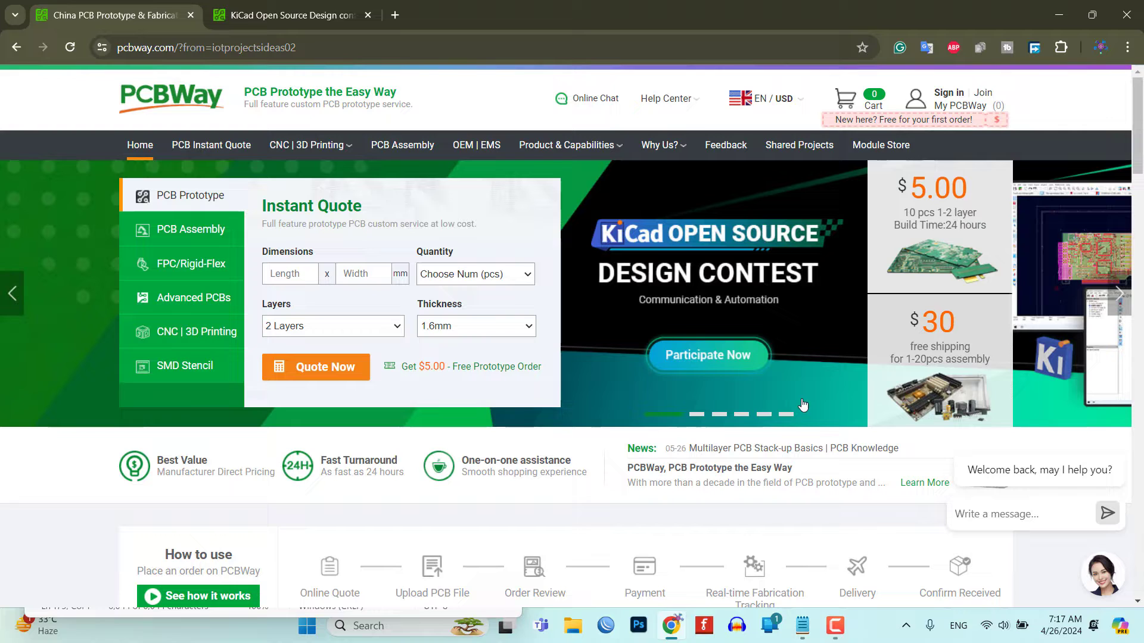
pyautogui.click(294, 15)
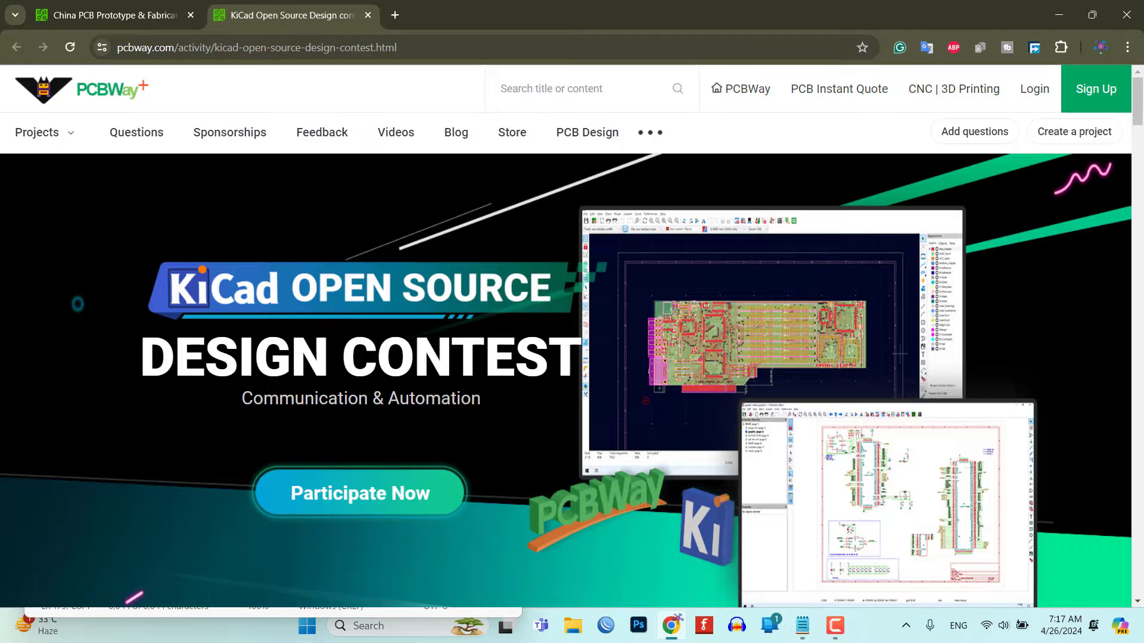
pyautogui.scroll(-3)
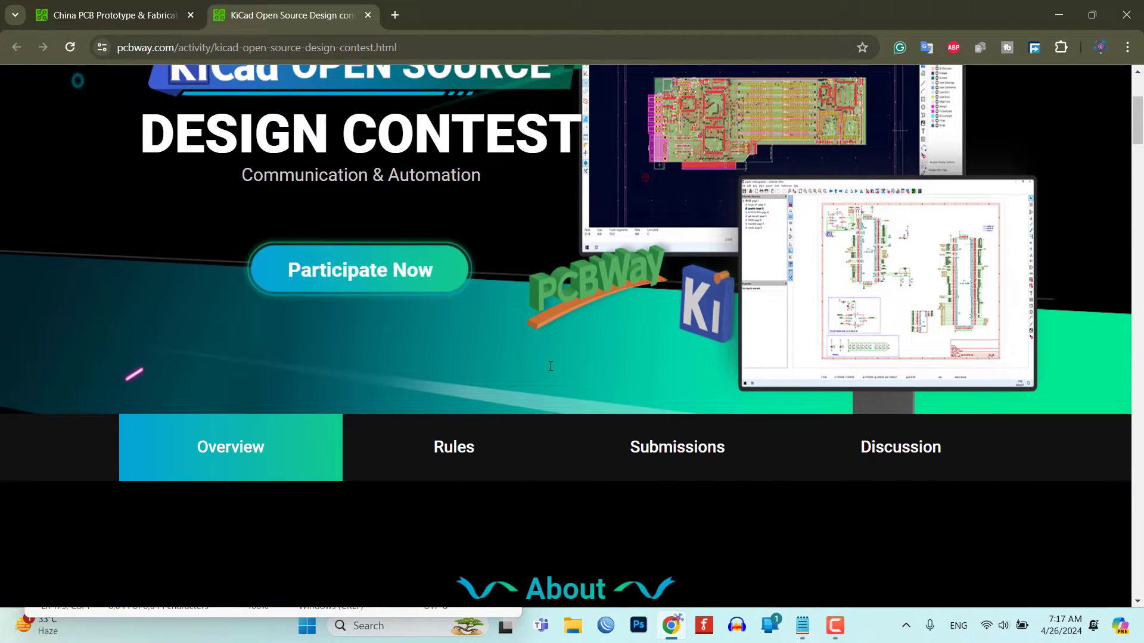
pyautogui.scroll(-3)
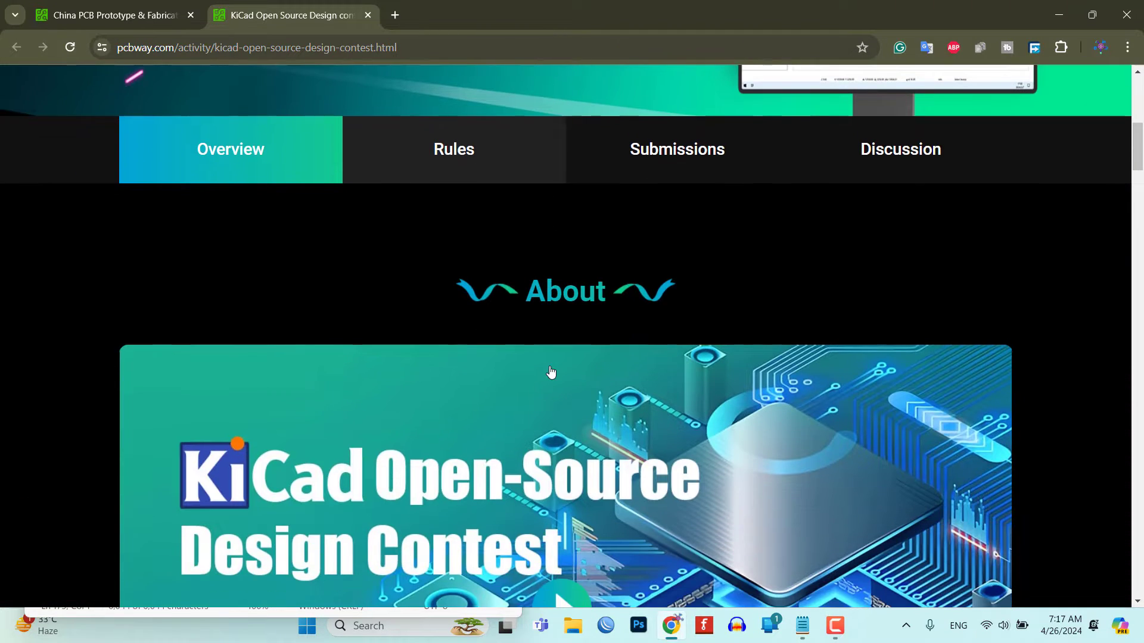
pyautogui.scroll(-3)
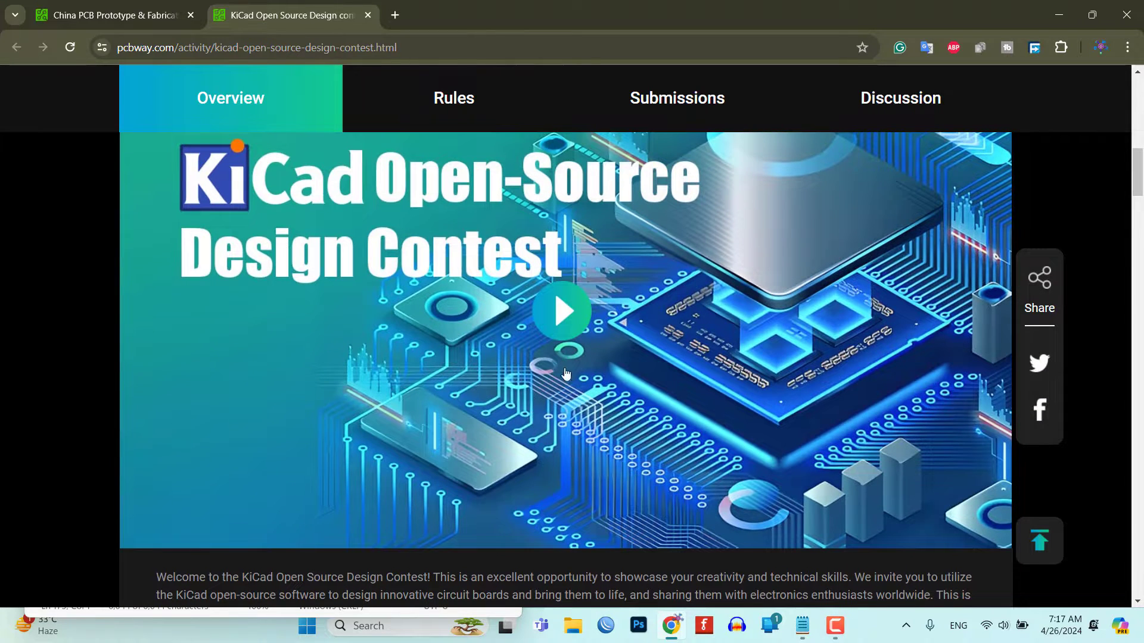
pyautogui.scroll(-3)
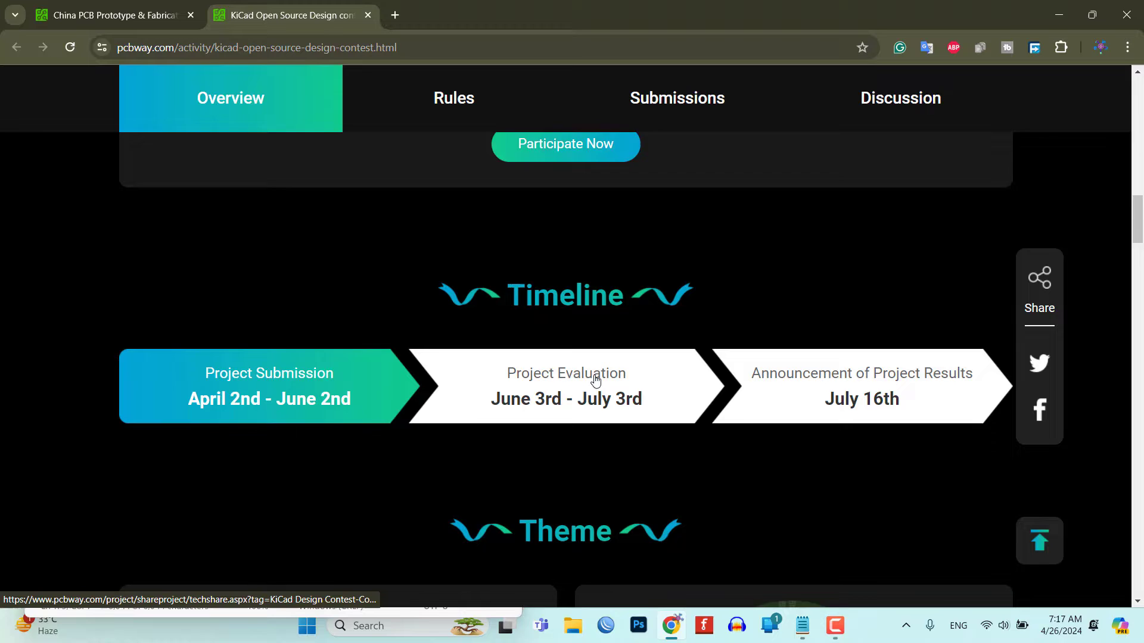
pyautogui.scroll(-3)
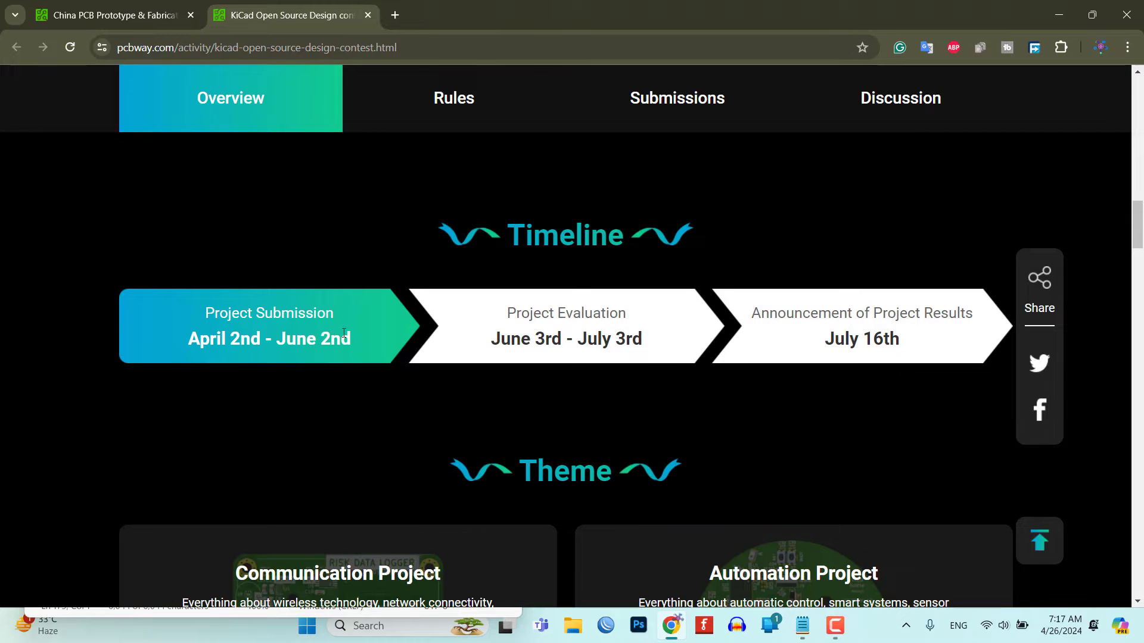
pyautogui.scroll(-3)
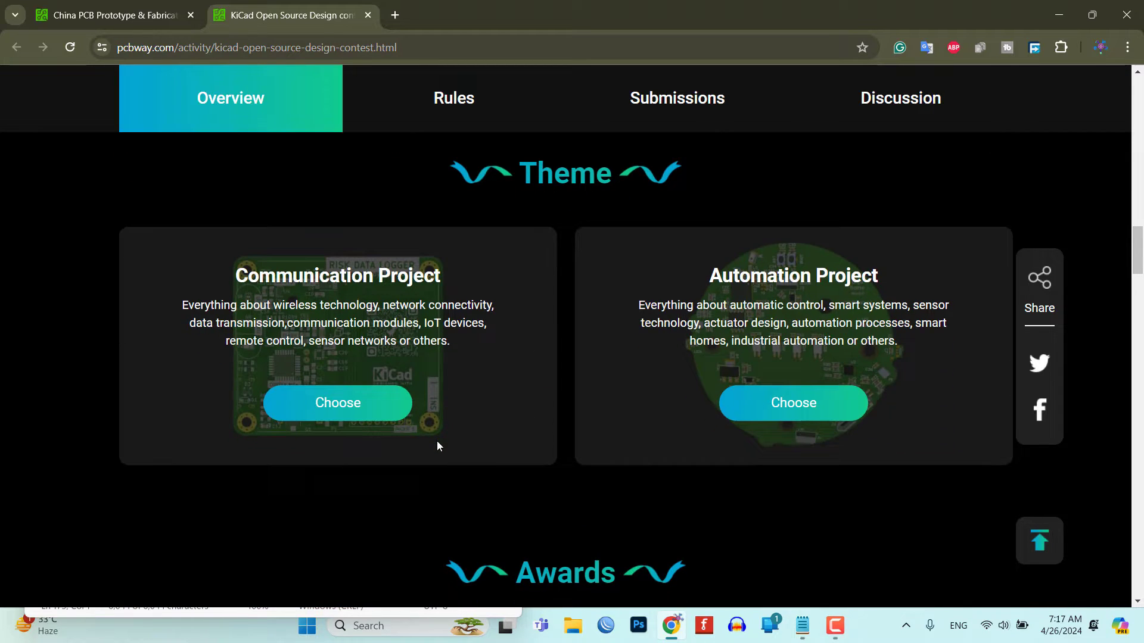
pyautogui.scroll(-3)
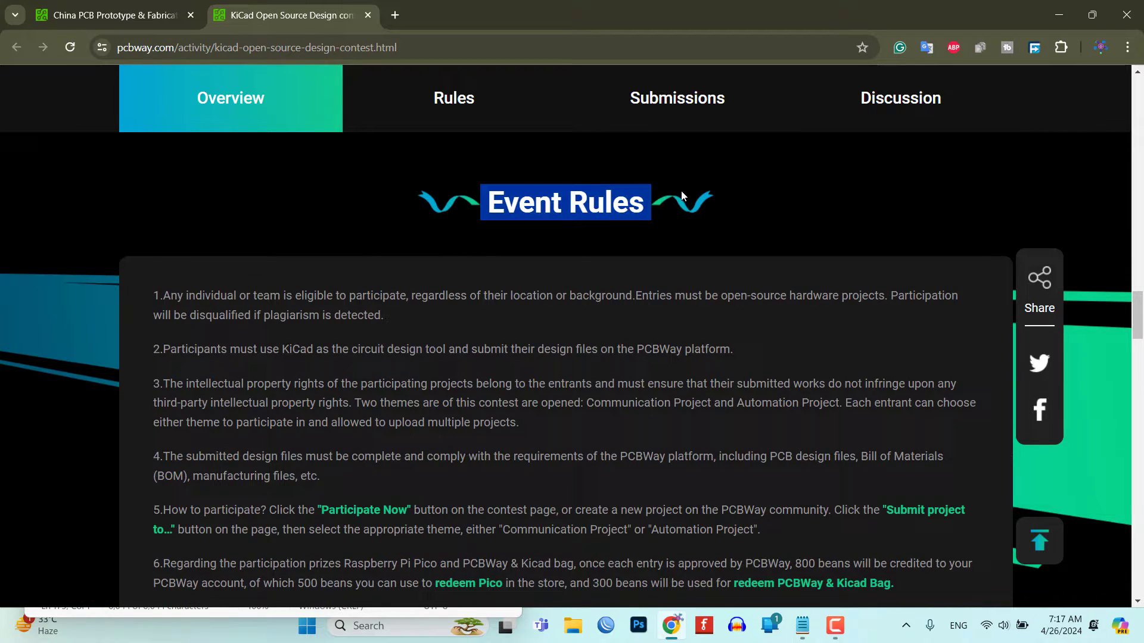
# Jump to the contest's Rules section and review the awards and seven event rules.
pyautogui.click(453, 98)
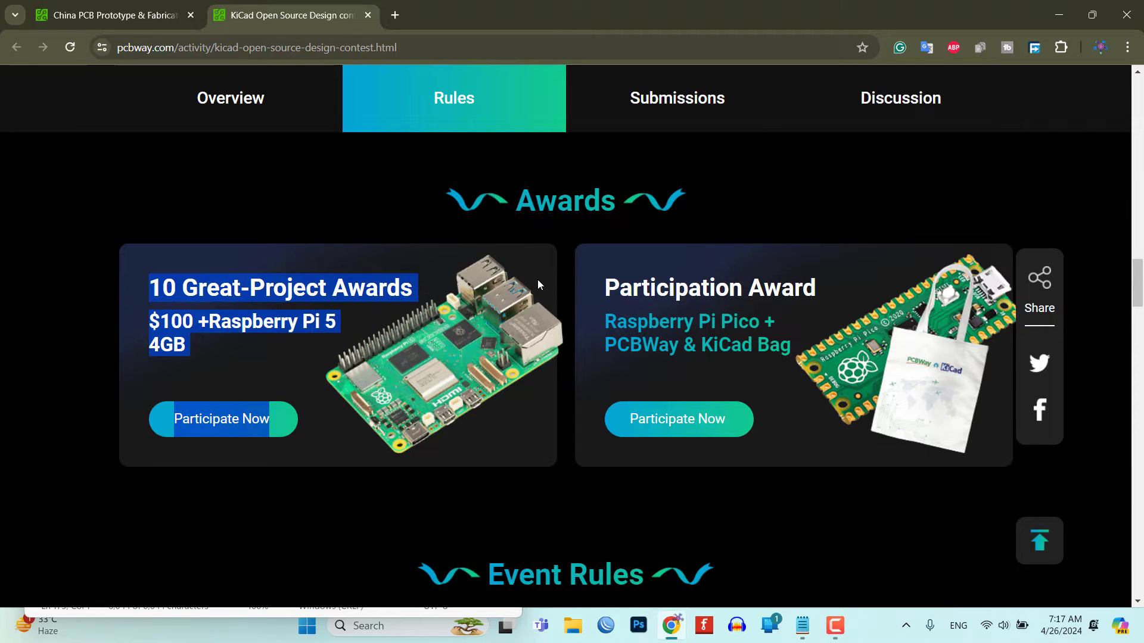
pyautogui.click(600, 292)
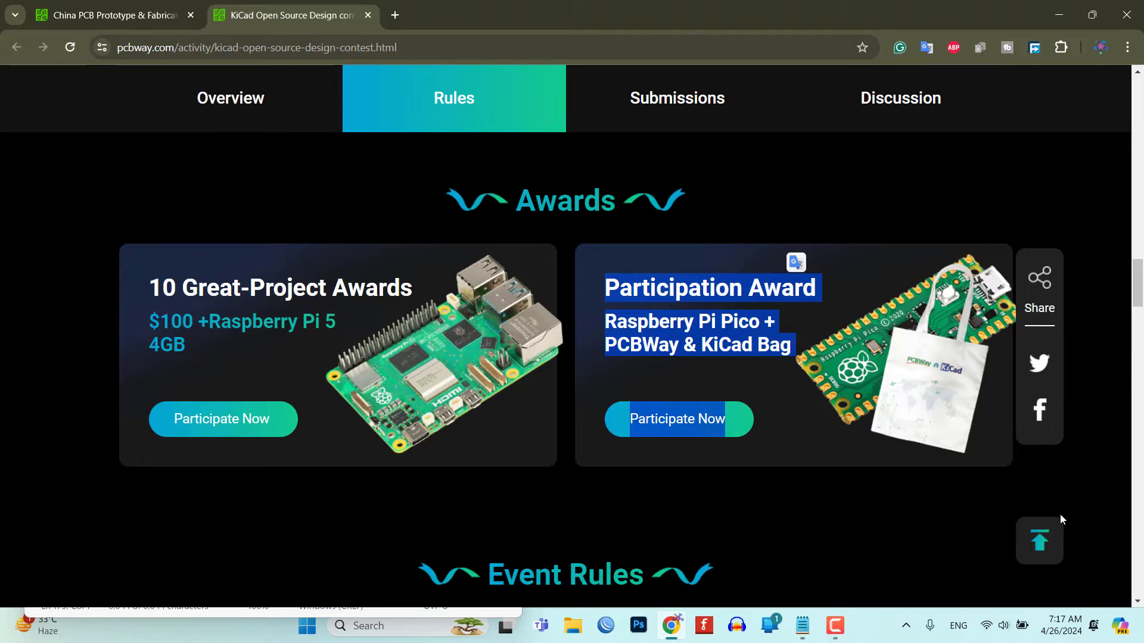
pyautogui.scroll(-3)
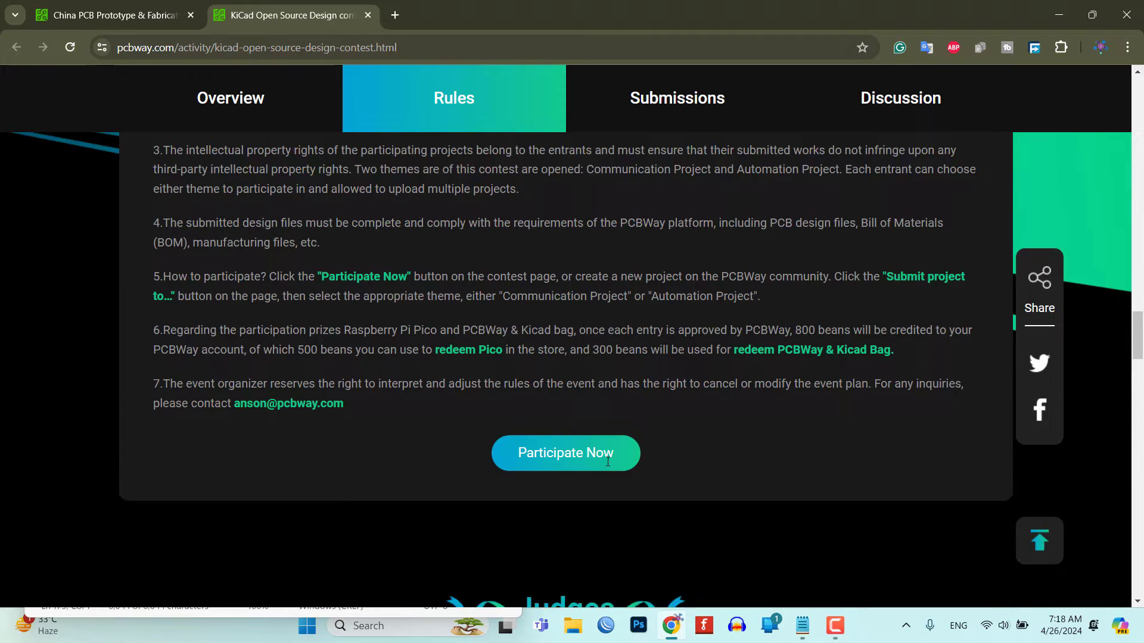
pyautogui.scroll(-3)
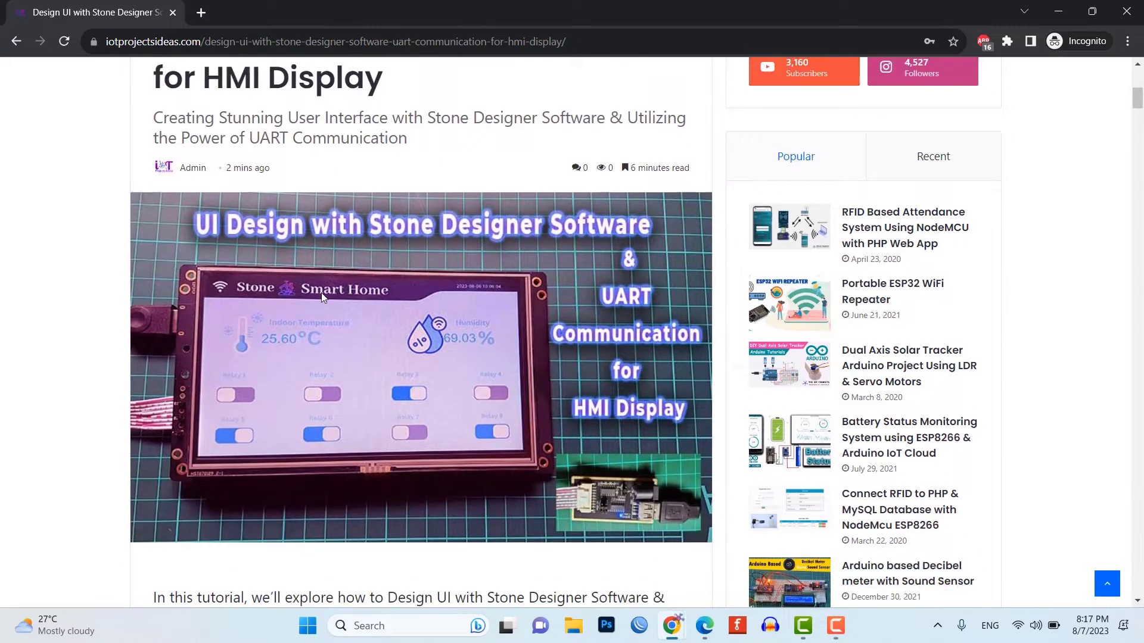
# Follow the tutorial's tools download link and open bg.png from Documents > Stone.
pyautogui.scroll(-3)
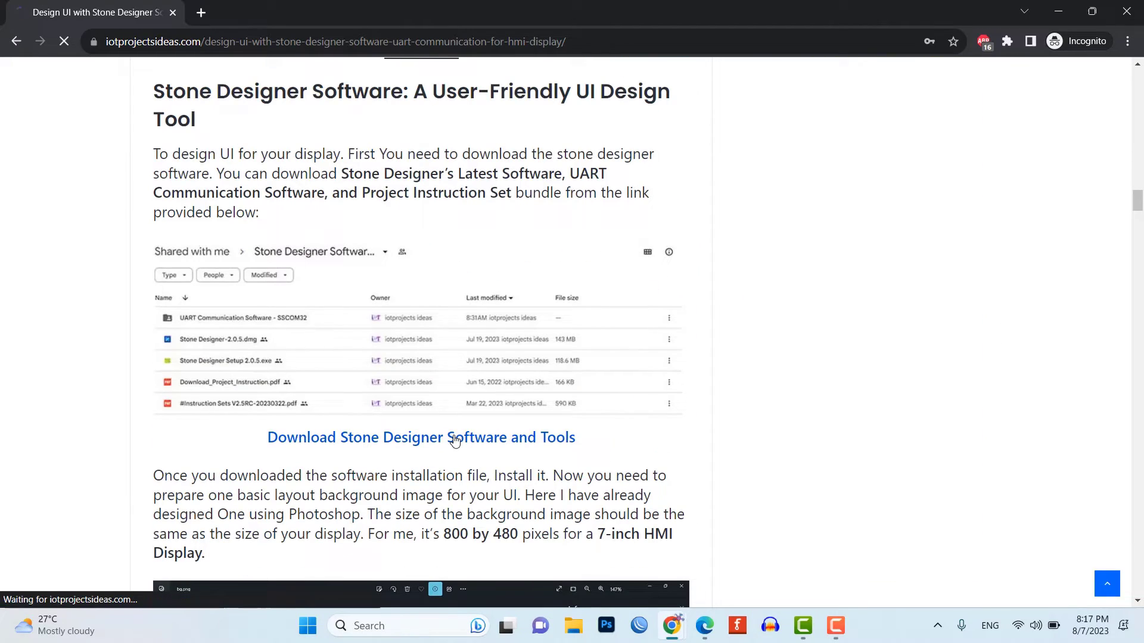
pyautogui.click(453, 437)
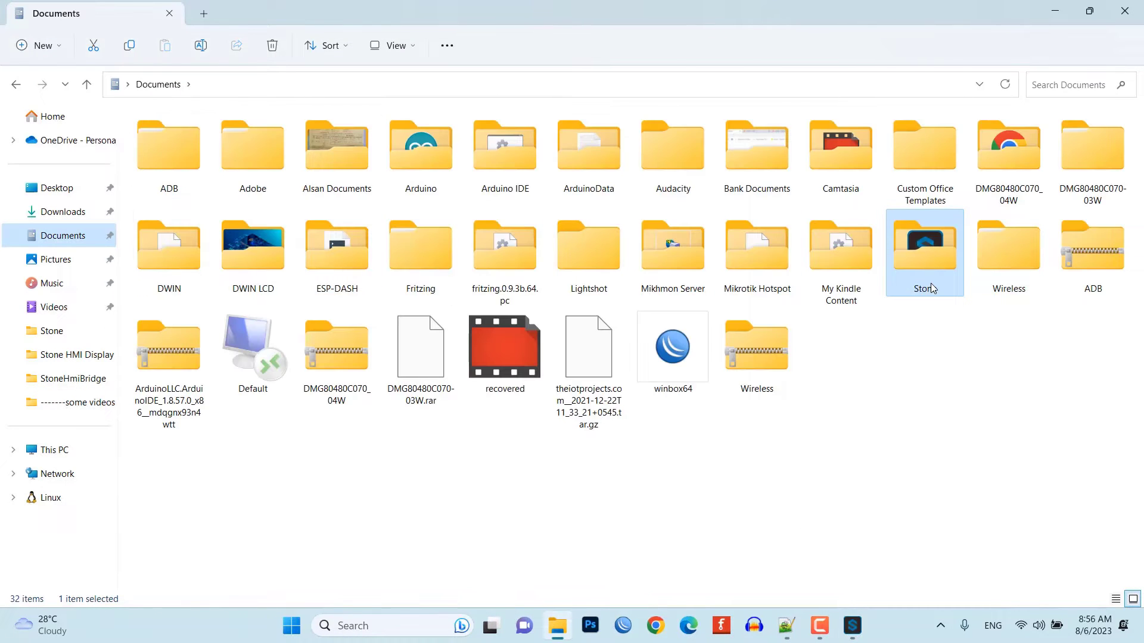
pyautogui.doubleClick(924, 246)
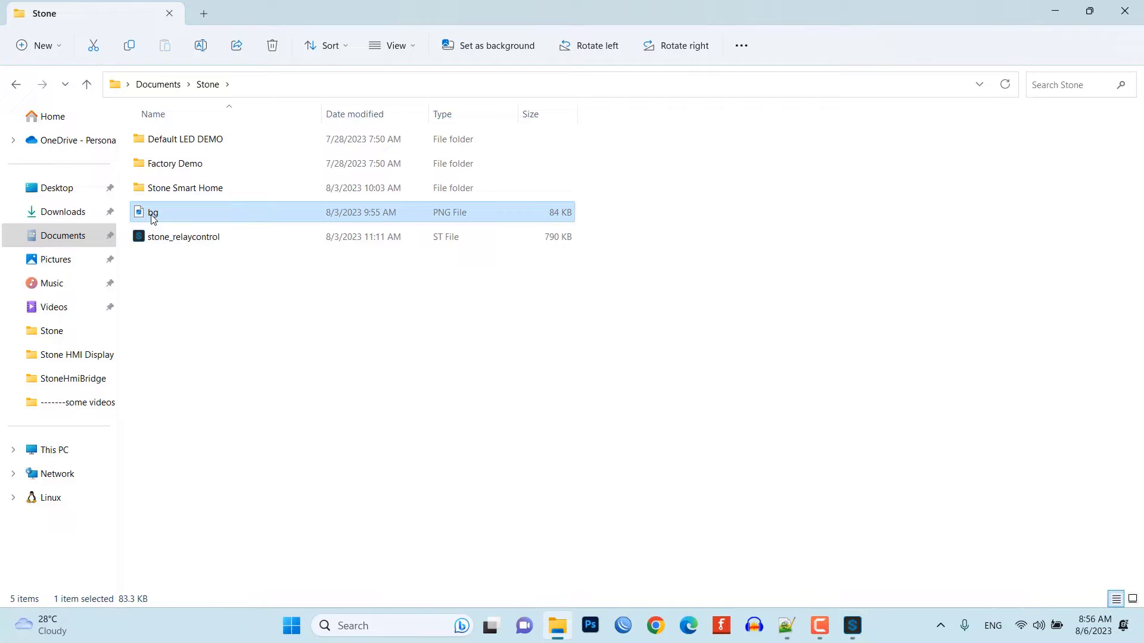
pyautogui.moveTo(167, 217)
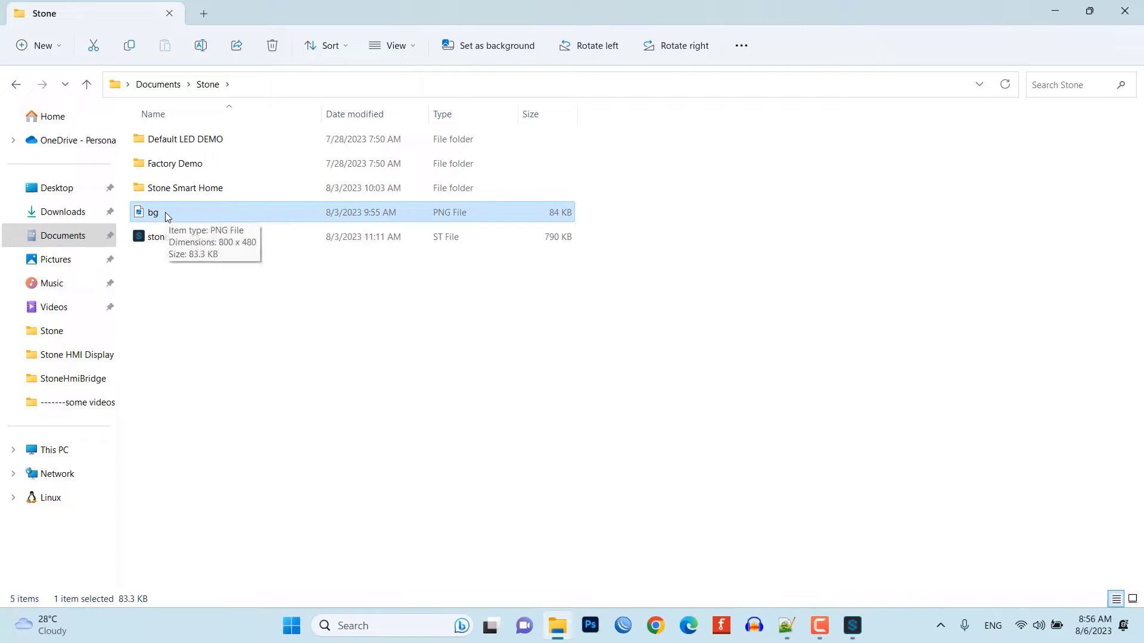
pyautogui.doubleClick(152, 212)
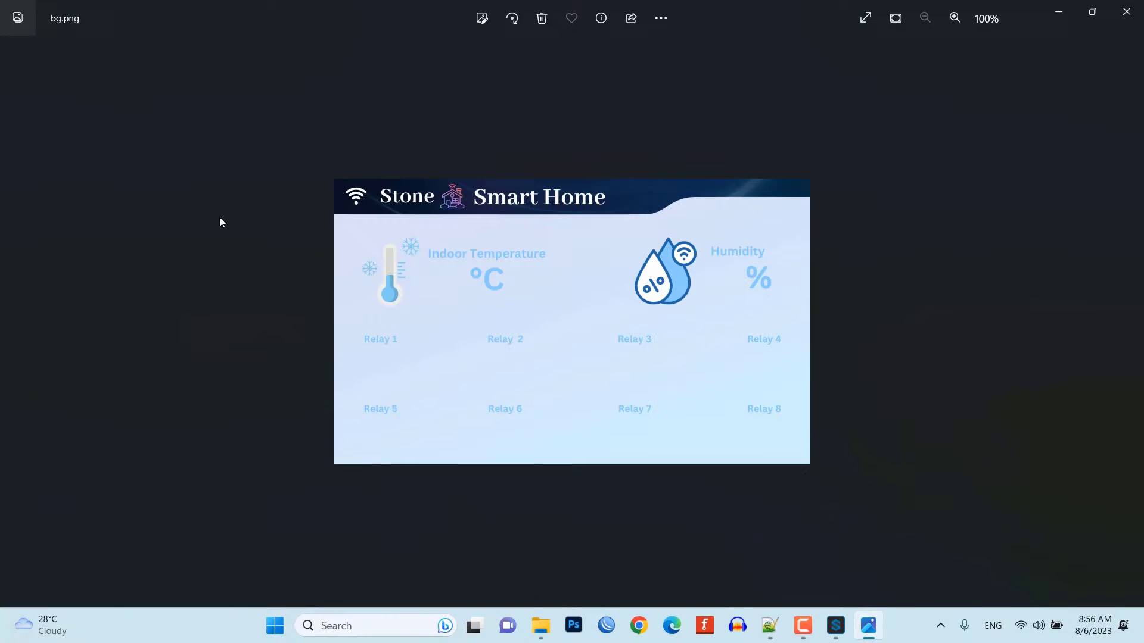
pyautogui.moveTo(594, 274)
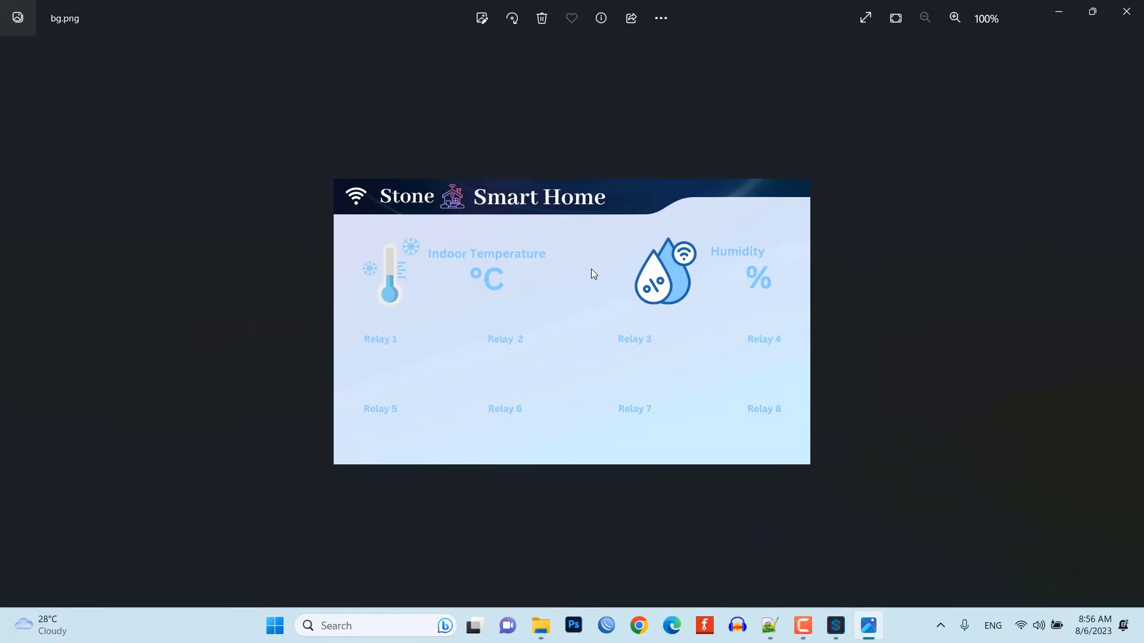
# Enlarge bg.png, confirm its 800×480 size in the Info pane, then close Photos.
pyautogui.click(955, 17)
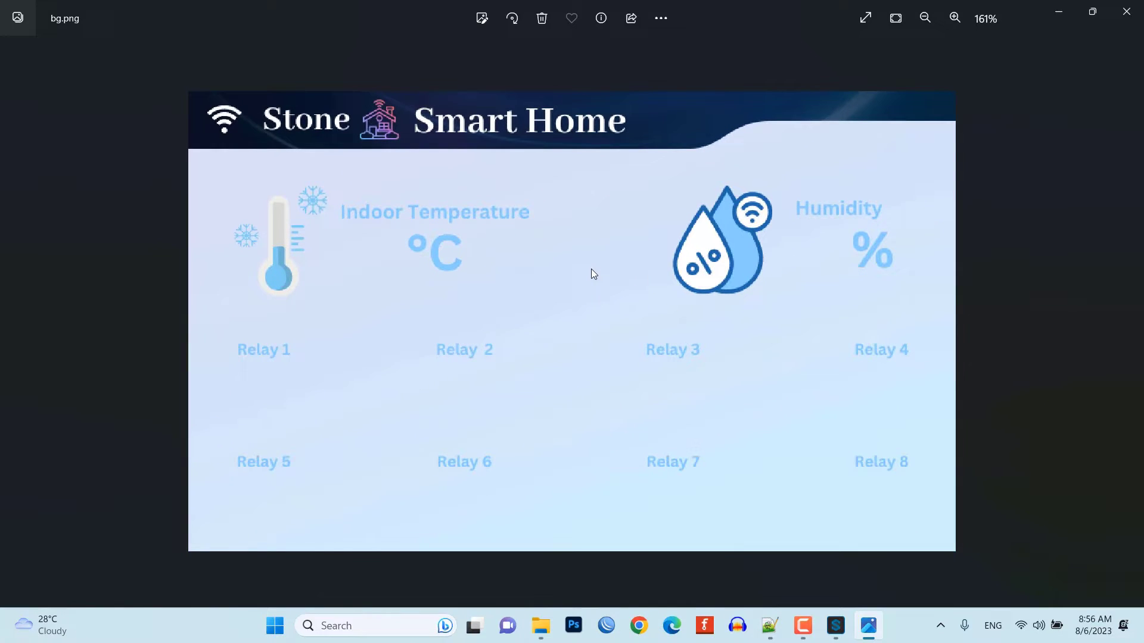
pyautogui.click(601, 18)
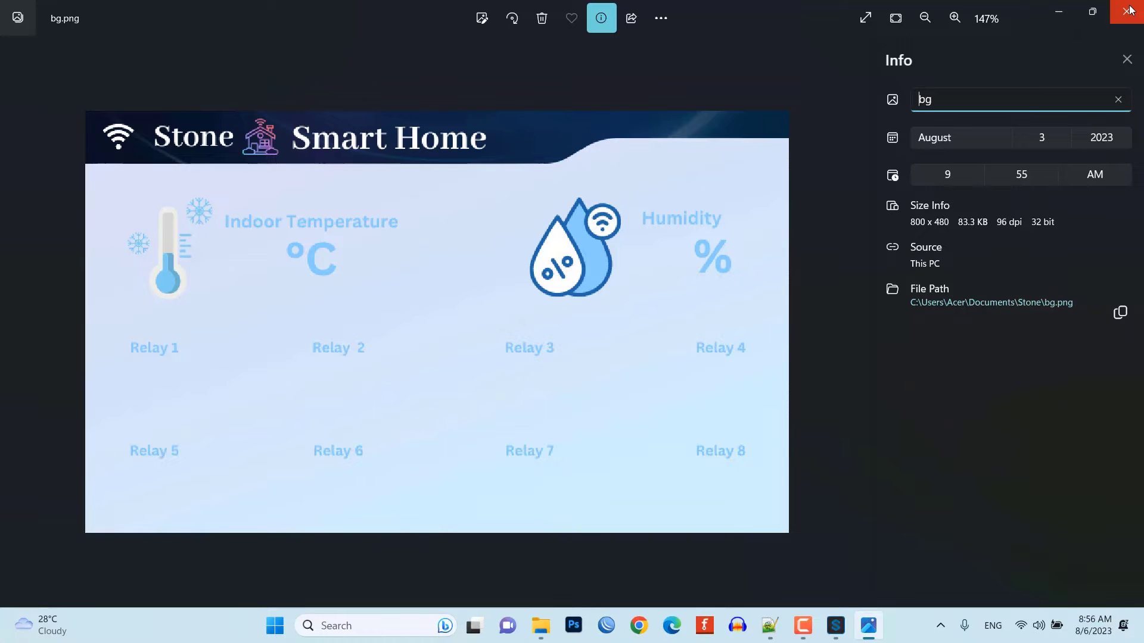
pyautogui.click(1126, 13)
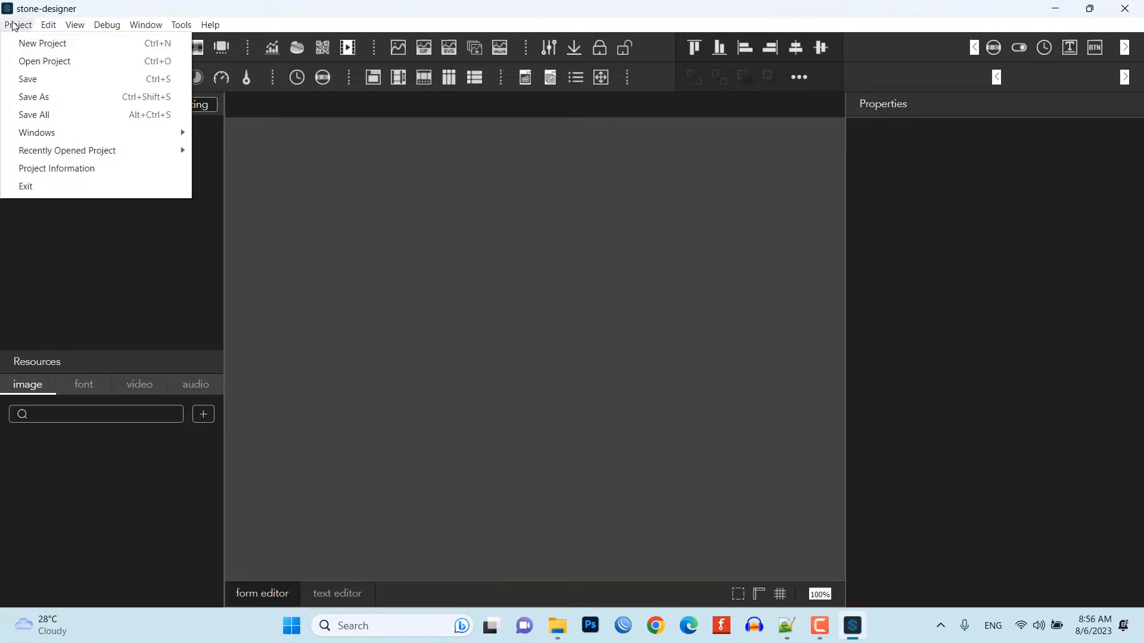
# Create an 800×480 project at 115200 baud, replacing the default name with stone_smarthome.
pyautogui.click(42, 43)
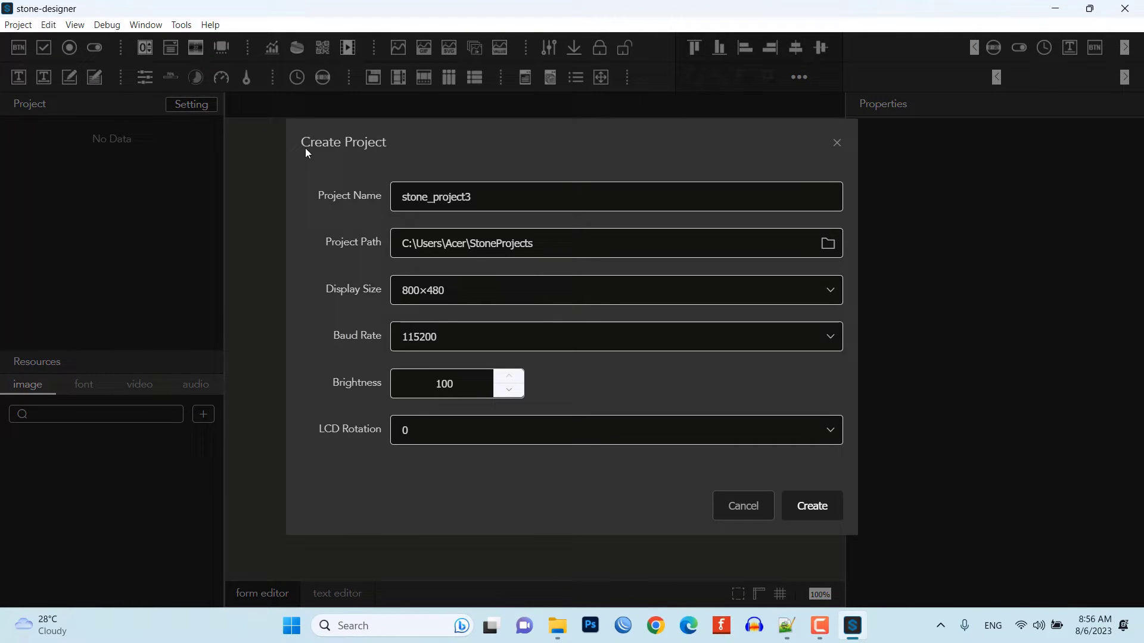
pyautogui.doubleClick(453, 196)
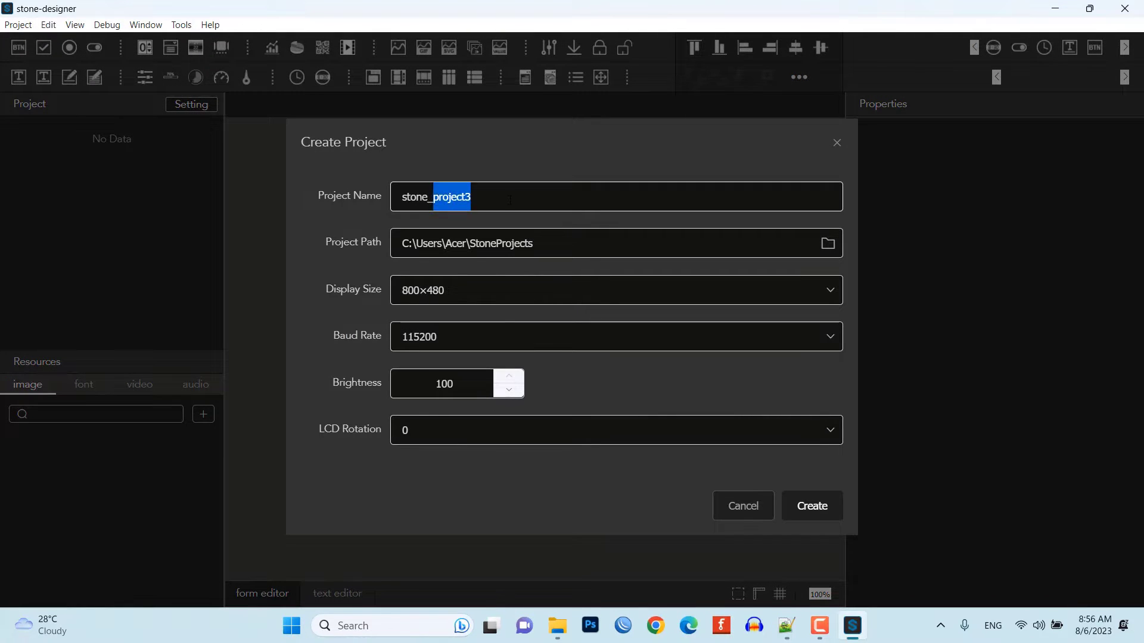
pyautogui.write('stone_sma')
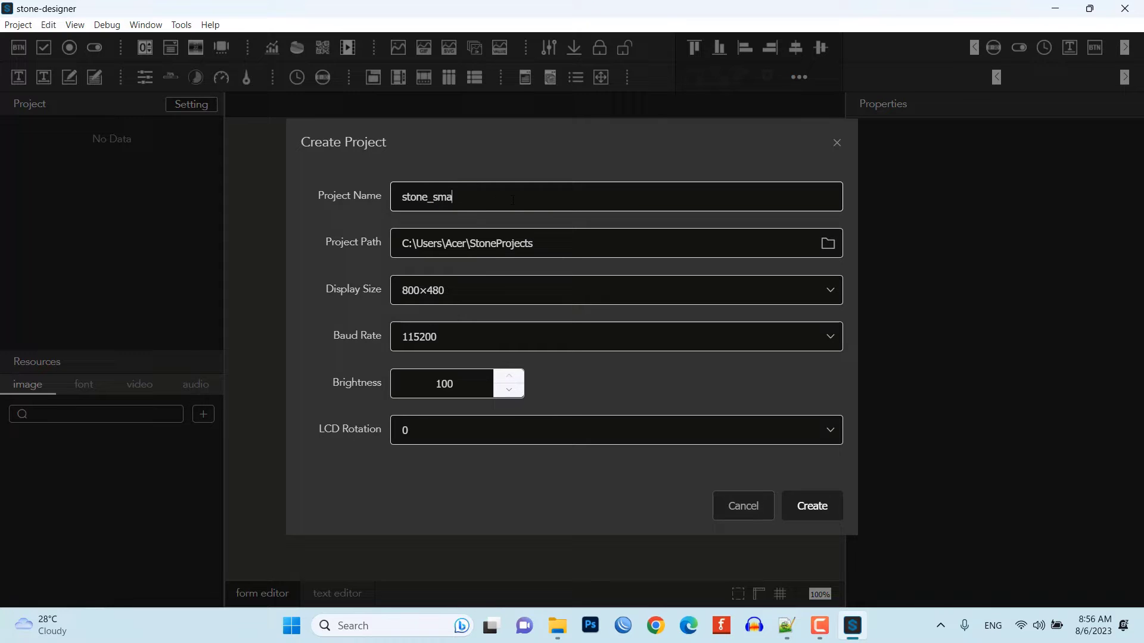
pyautogui.write('rthome')
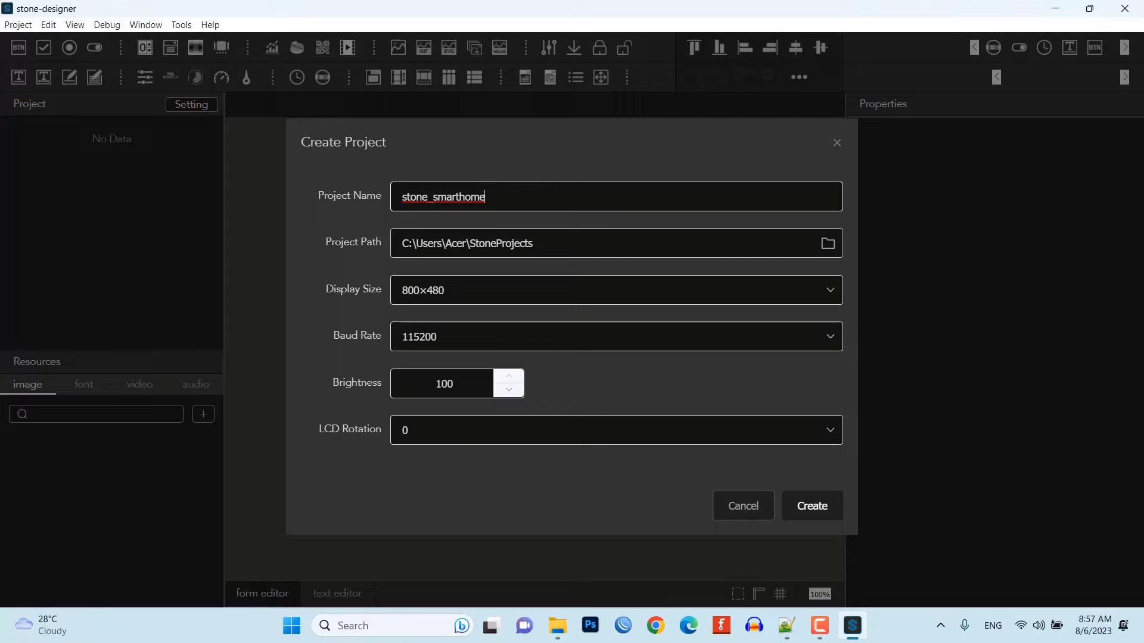
pyautogui.click(812, 505)
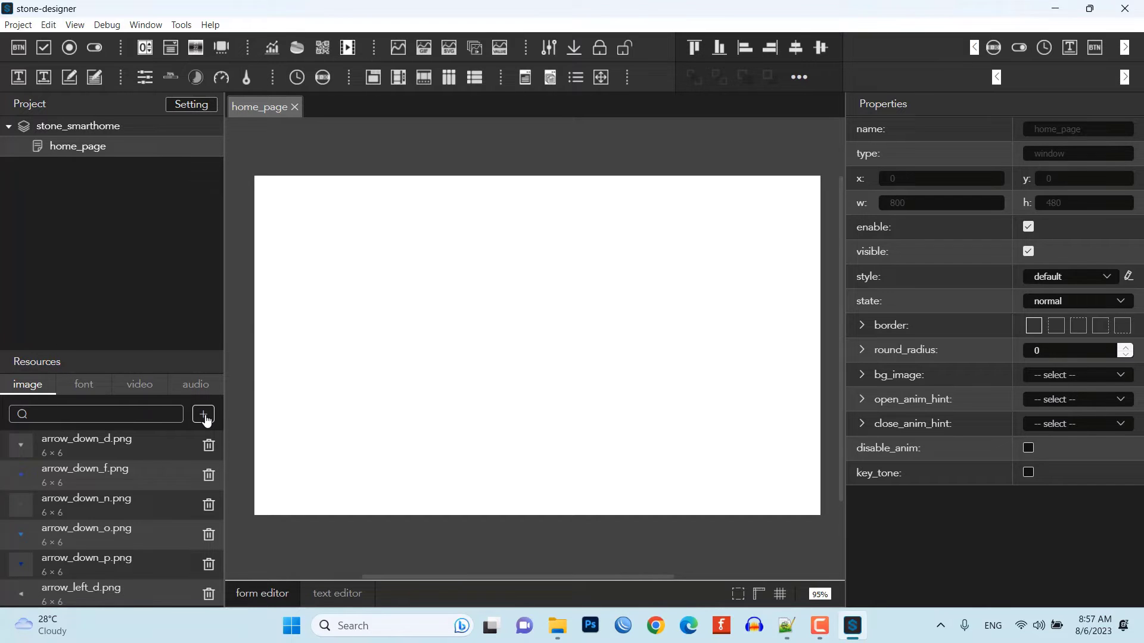
# Import bg.png into image resources and set bg as home_page's bg_image.
pyautogui.click(203, 414)
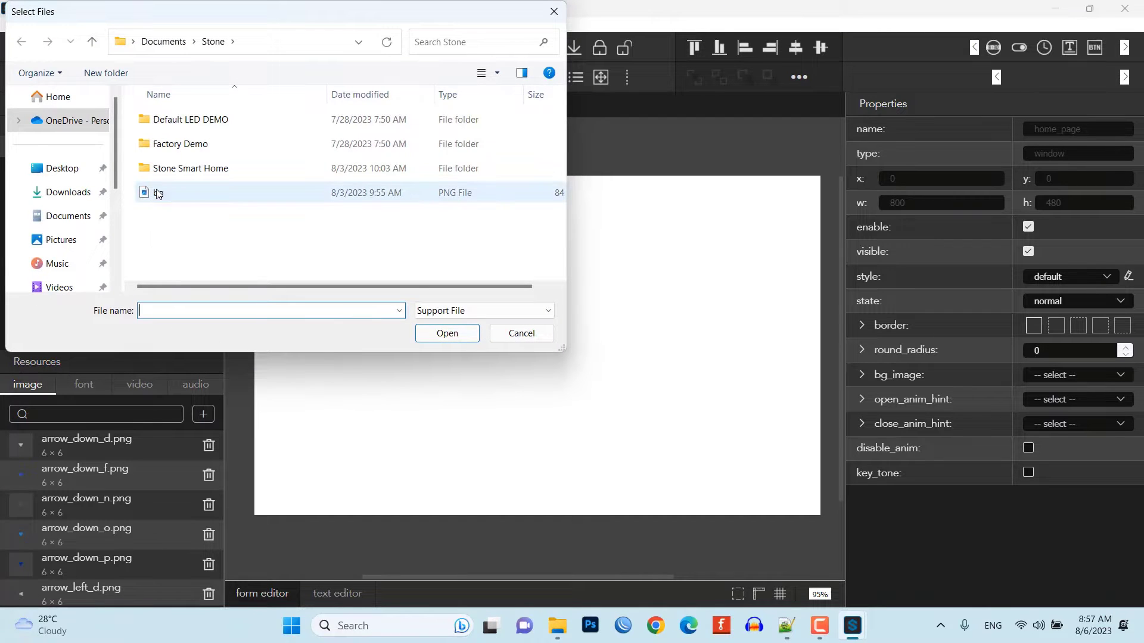
pyautogui.click(521, 333)
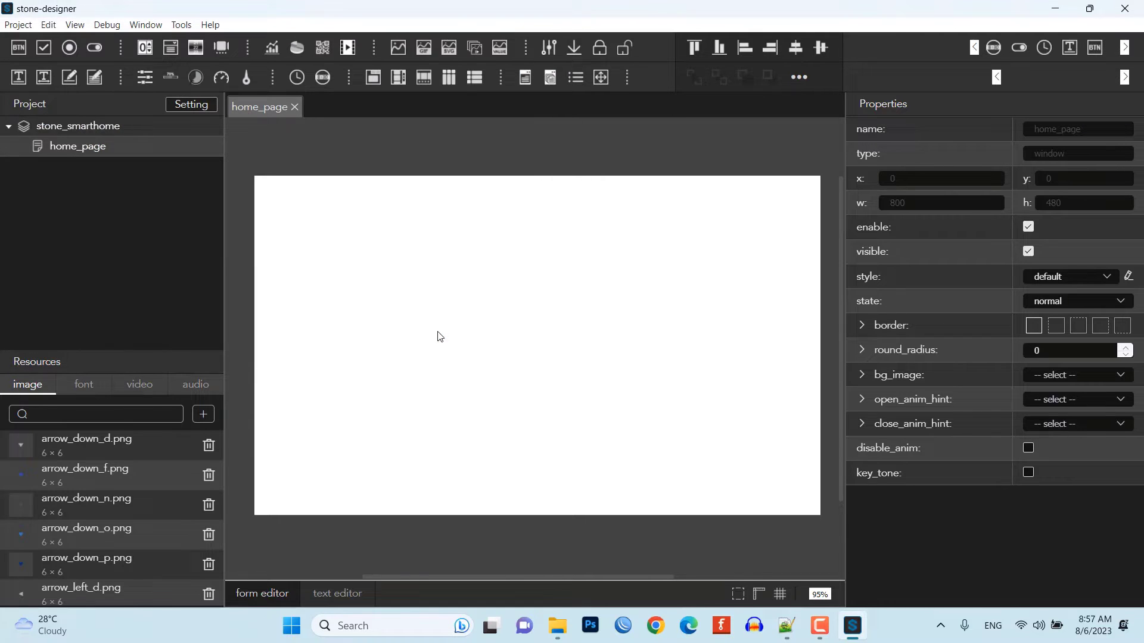
pyautogui.moveTo(842, 334)
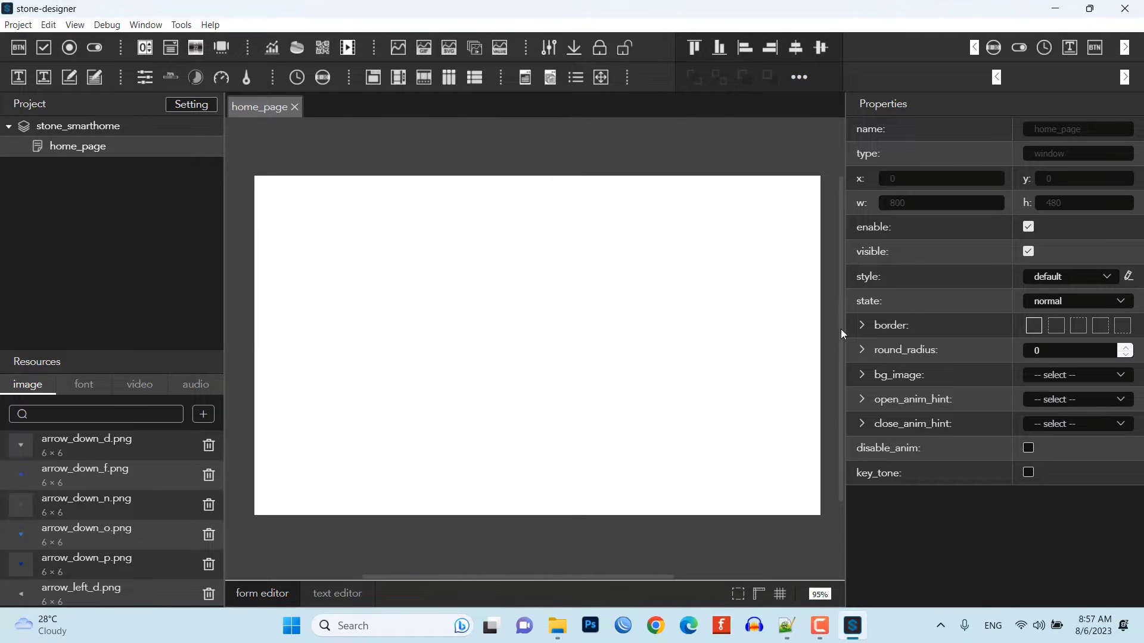
pyautogui.moveTo(1040, 386)
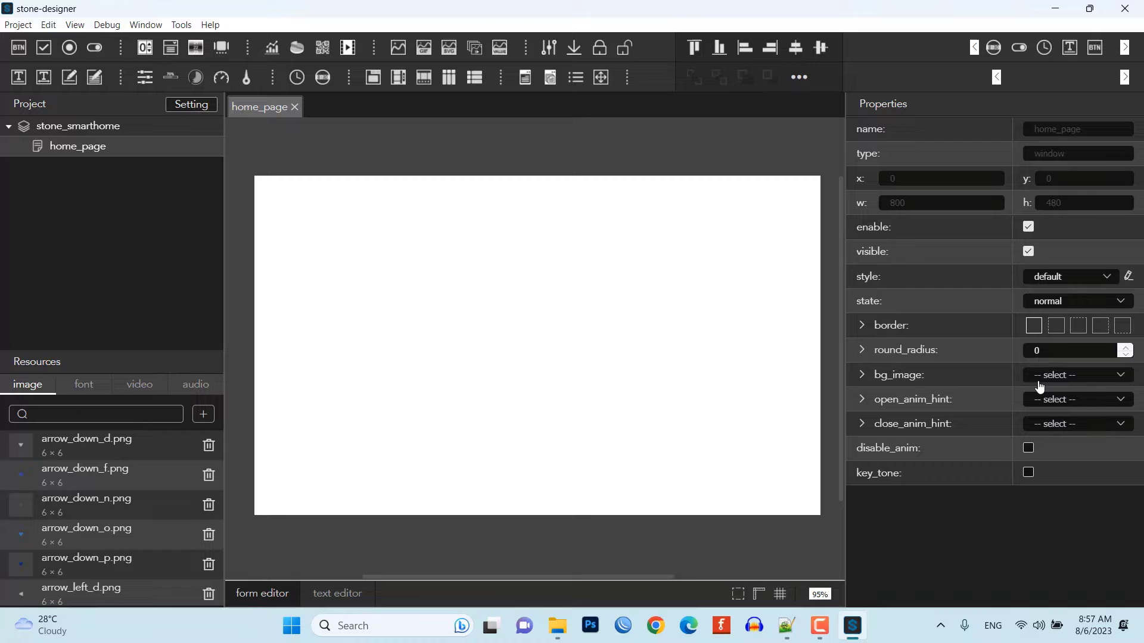
pyautogui.click(1078, 375)
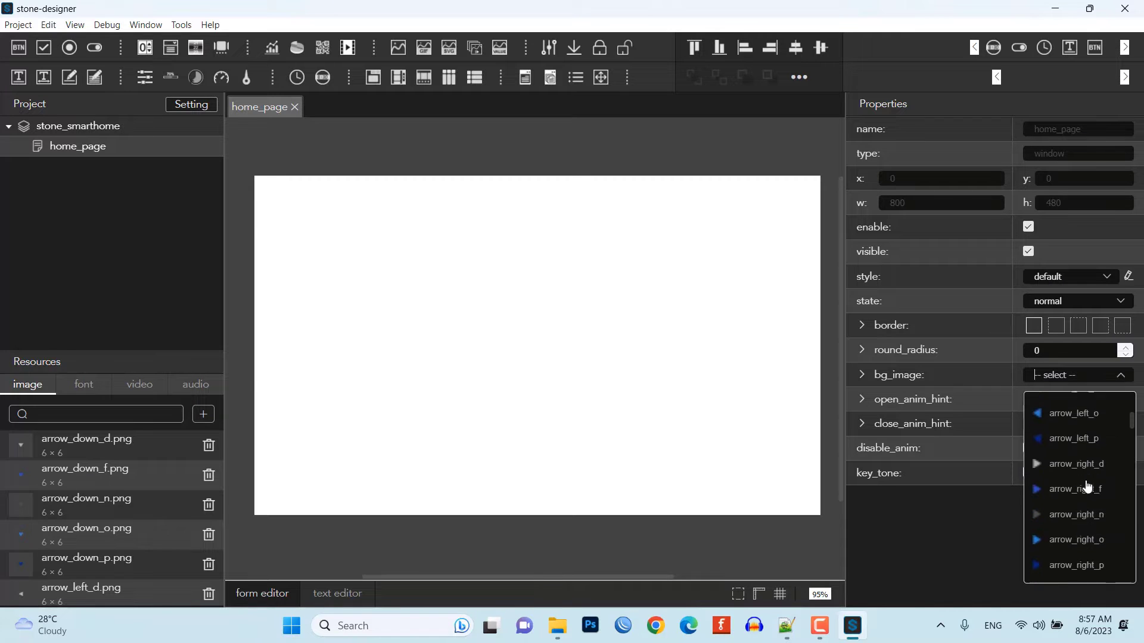
pyautogui.scroll(-3)
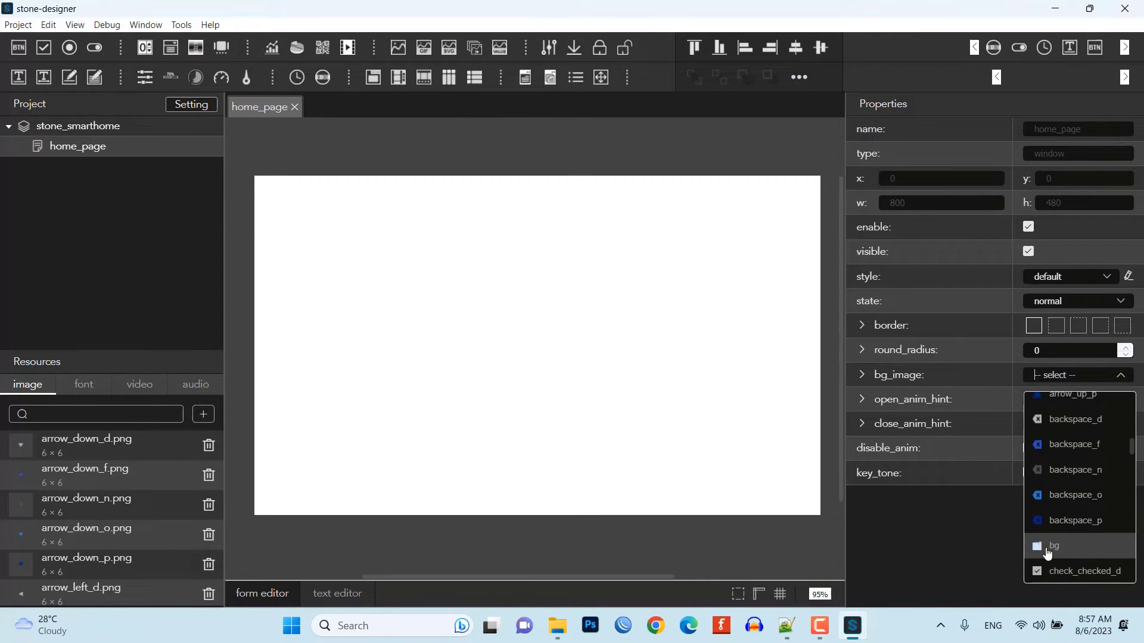
pyautogui.click(1053, 546)
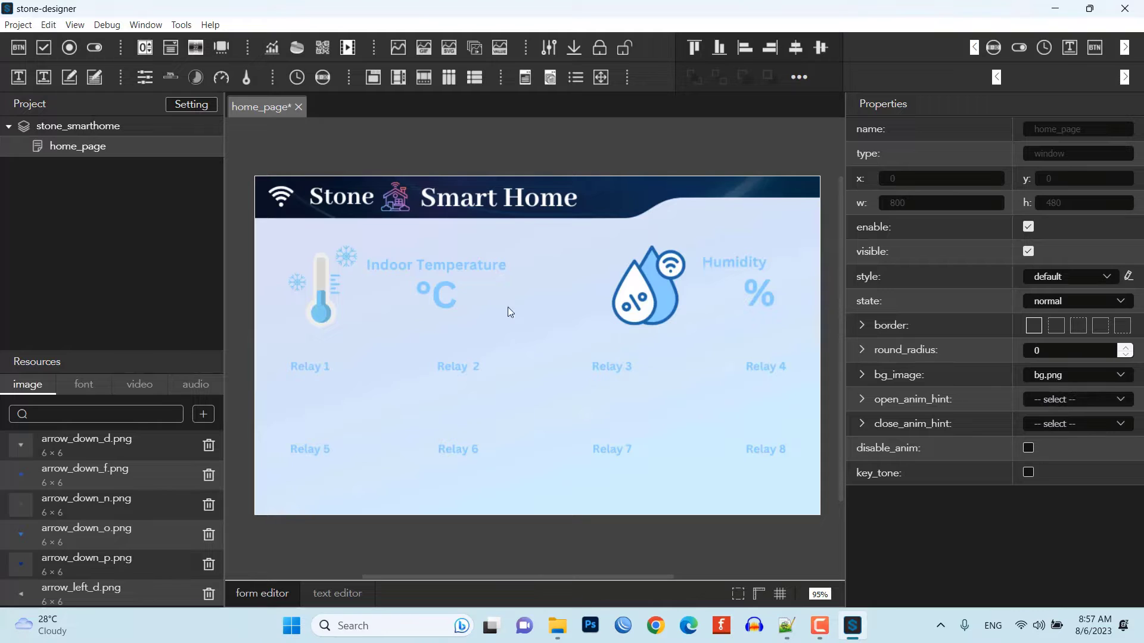
pyautogui.moveTo(1048, 315)
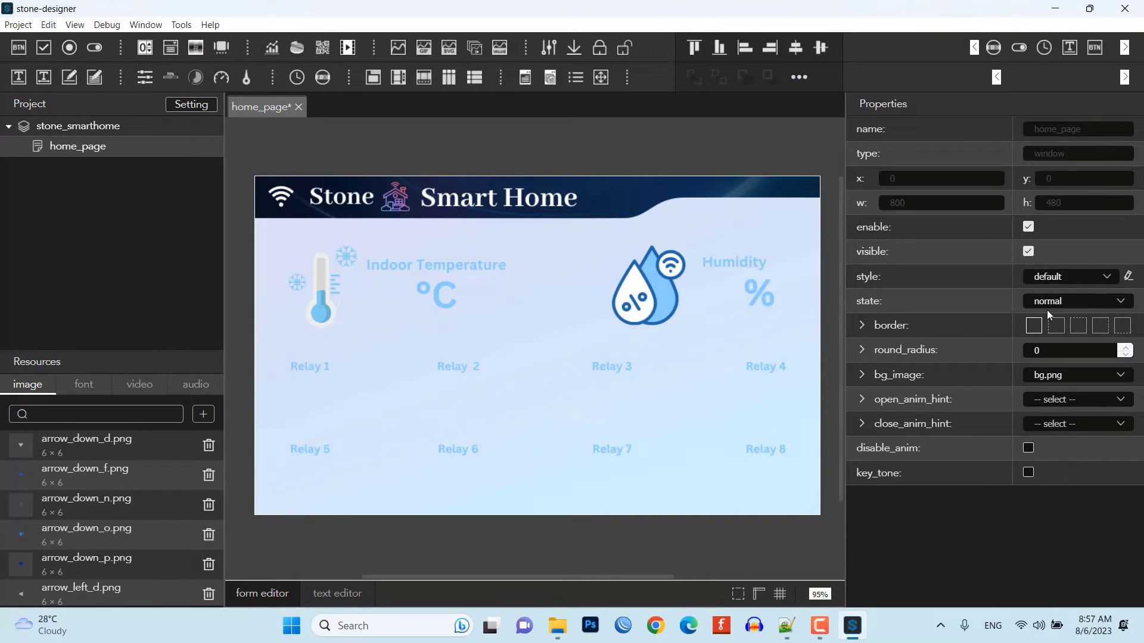
pyautogui.moveTo(353, 284)
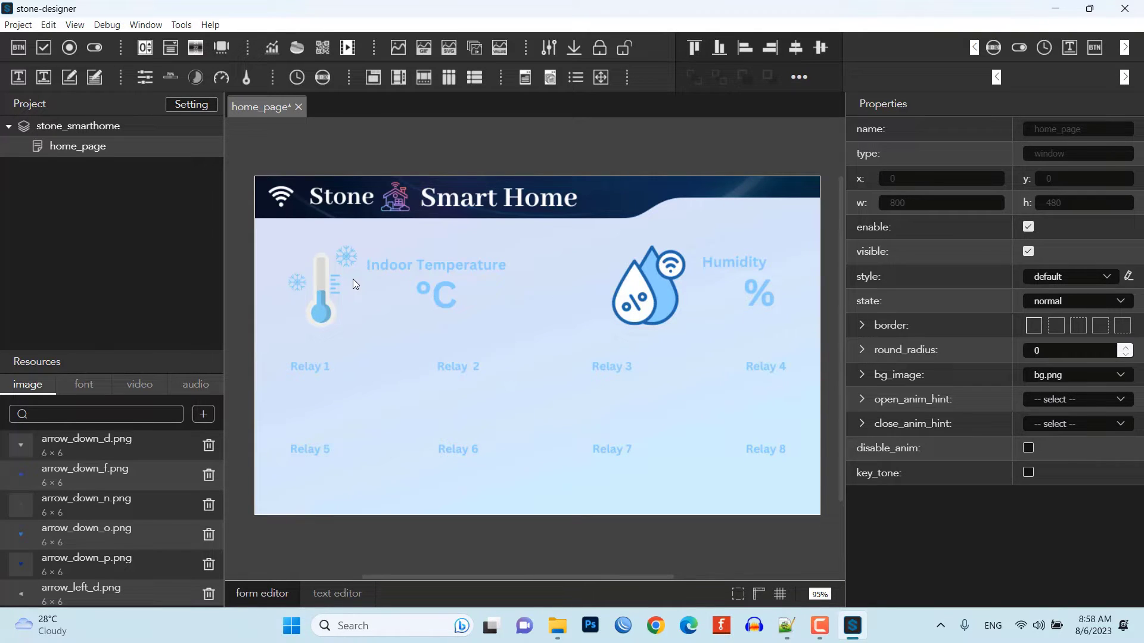
# Draw a label box beside the thermometer and start renaming it temp.
pyautogui.moveTo(348, 278); pyautogui.dragTo(373, 318)
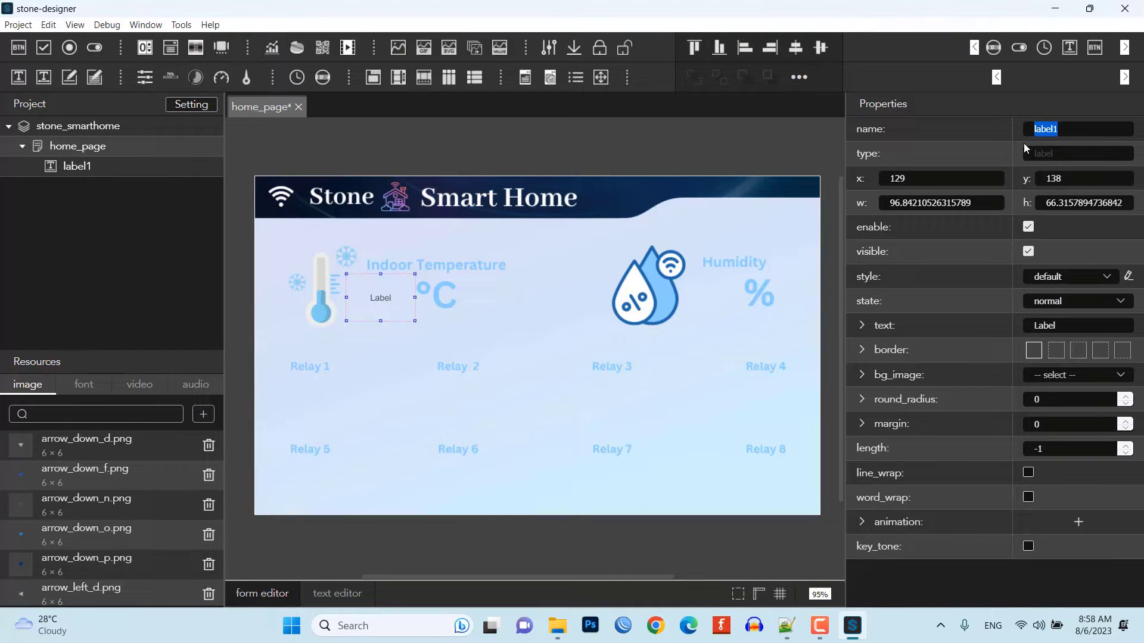
pyautogui.write('temp')
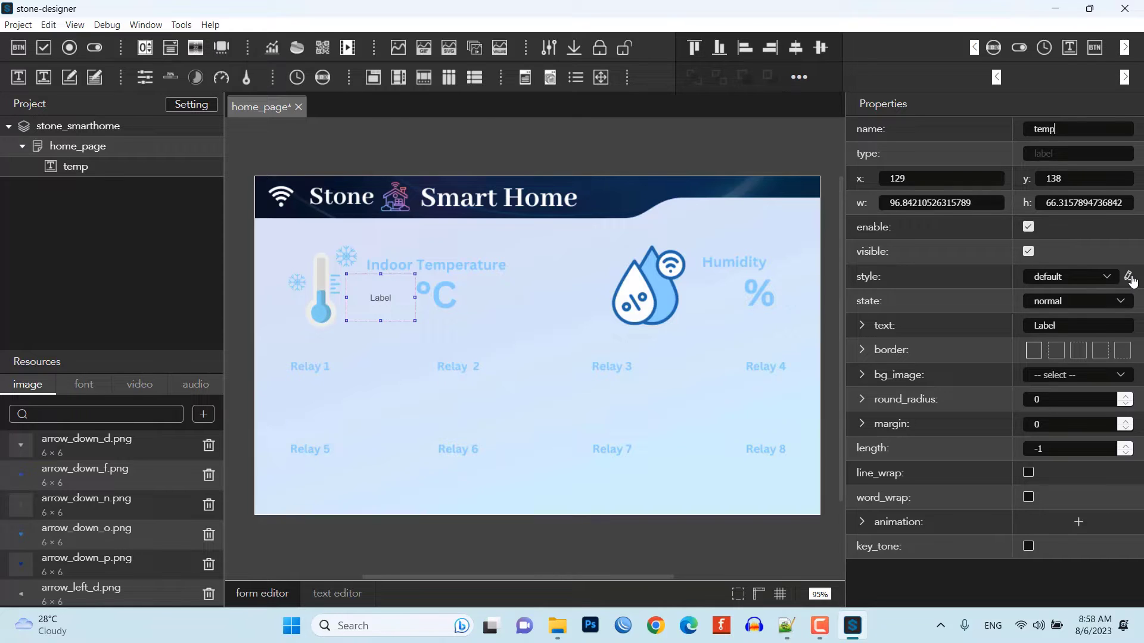
# Set the temp label's text font size to 55 in the style editor, save, and close it.
pyautogui.click(1127, 277)
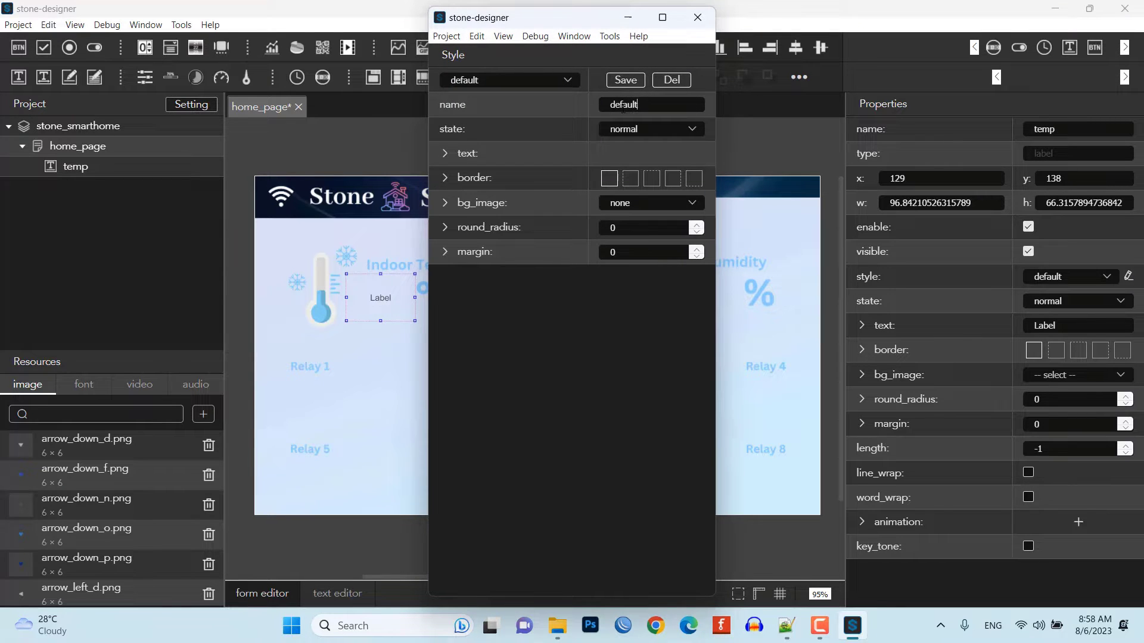
pyautogui.click(445, 153)
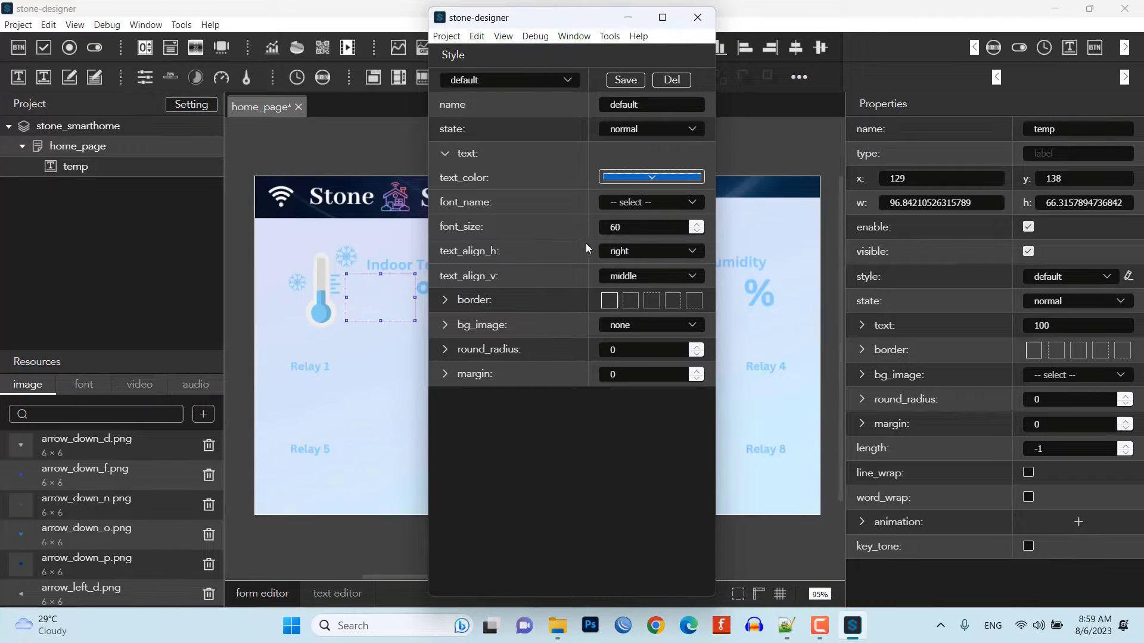
pyautogui.tripleClick(644, 227)
pyautogui.write('55')
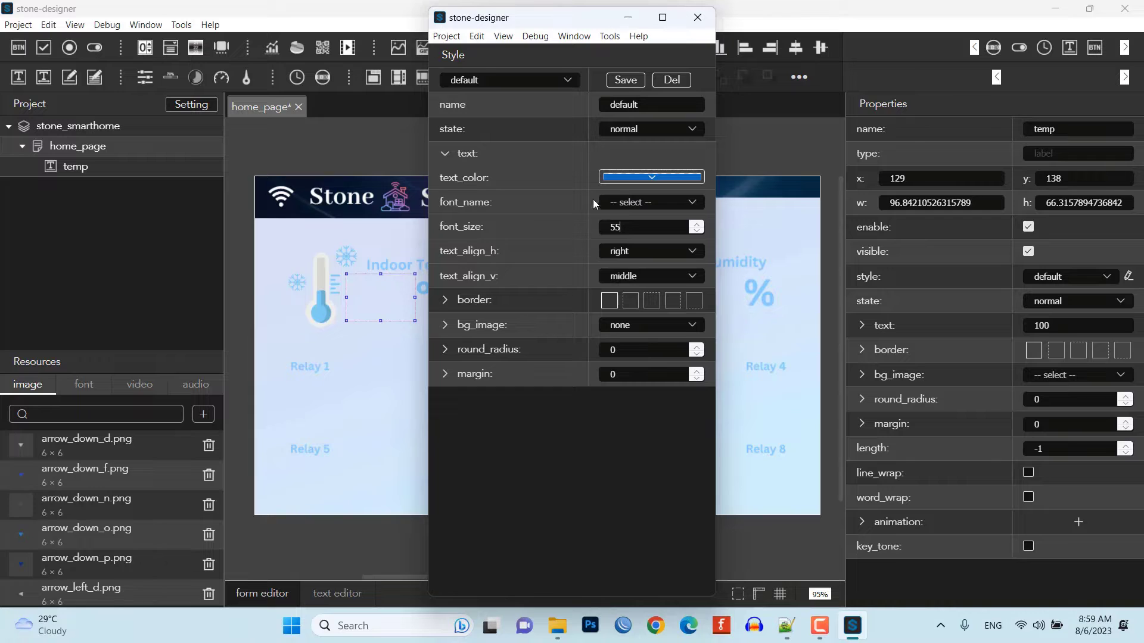
pyautogui.click(626, 80)
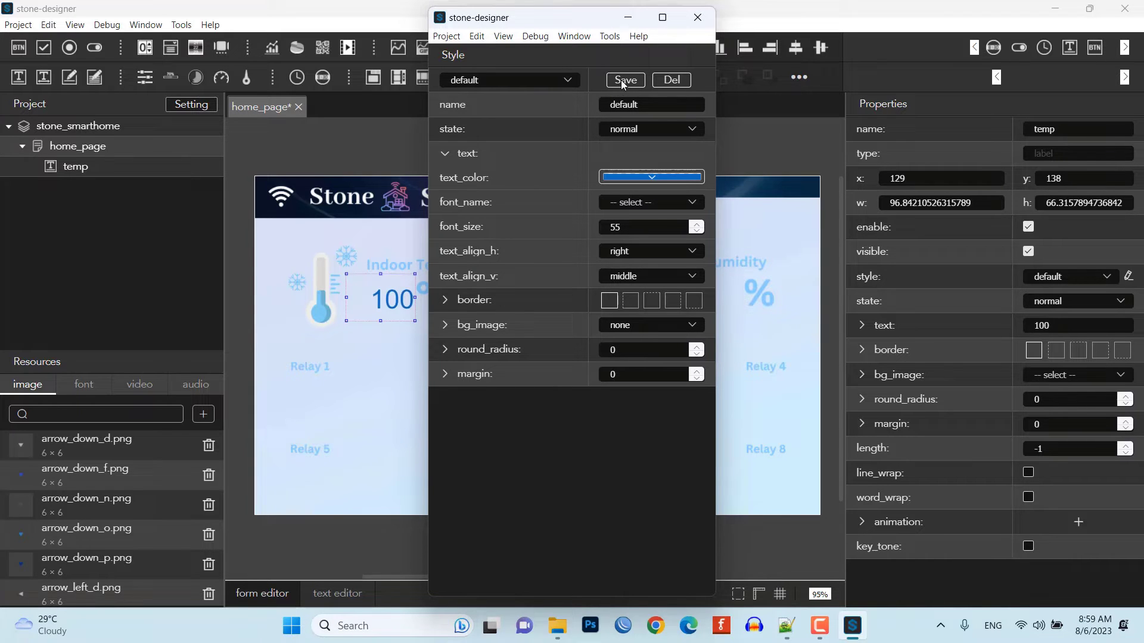
pyautogui.moveTo(697, 17)
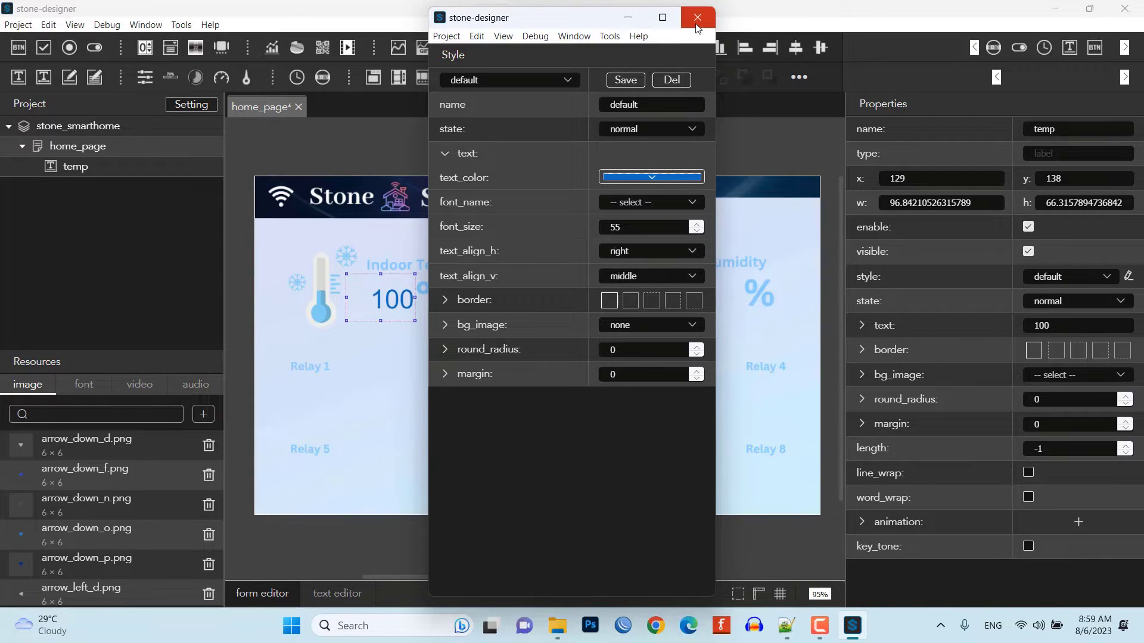
pyautogui.click(697, 17)
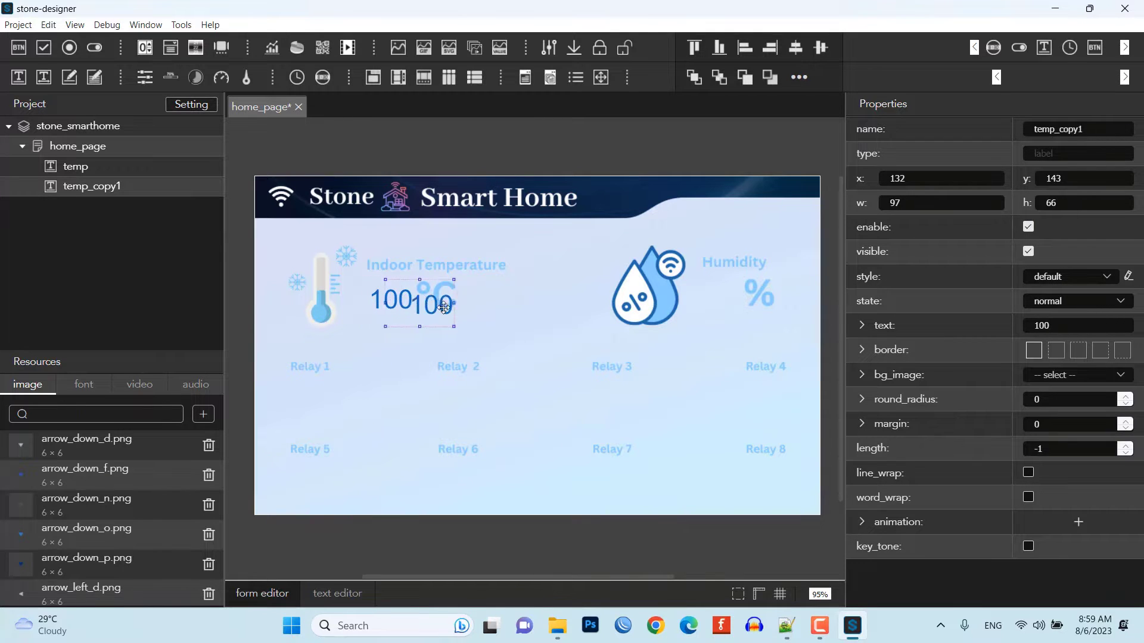
# Move the copied label beside the humidity % sign and rename it humi.
pyautogui.moveTo(441, 305); pyautogui.dragTo(714, 298)
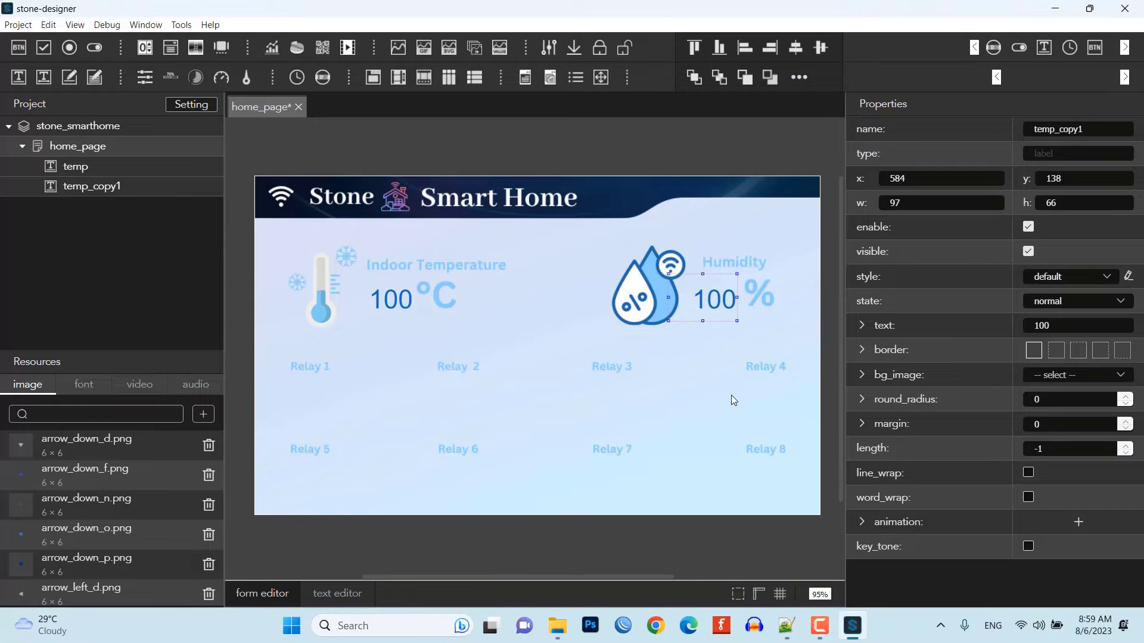
pyautogui.write('humi')
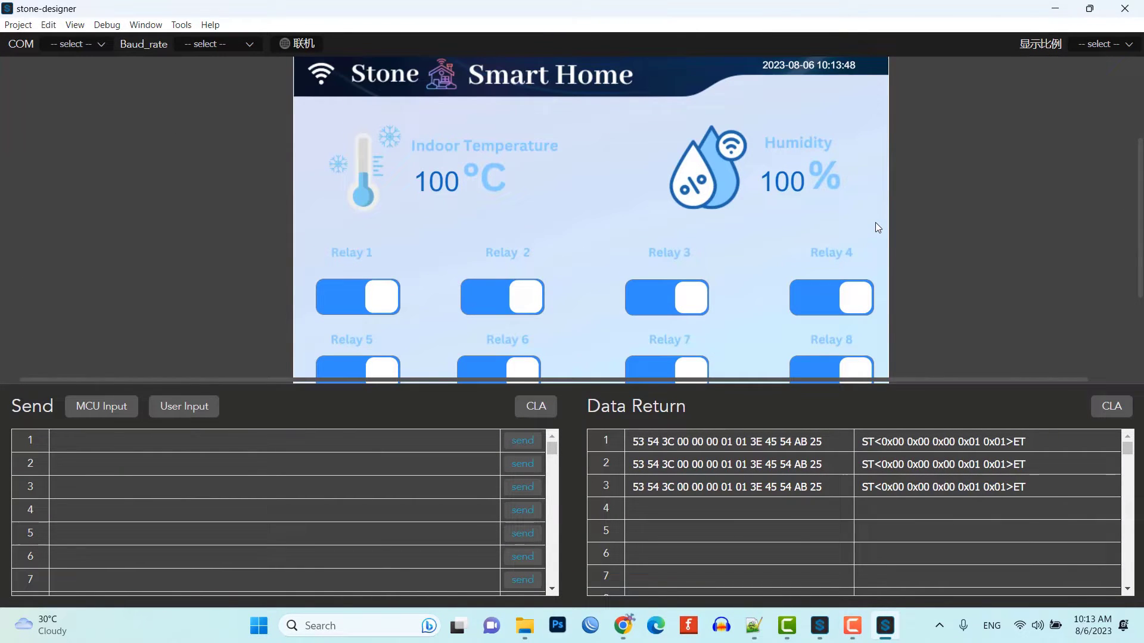
# Toggle Relay 1 in the simulator, download the project into the new folder, and view it.
pyautogui.click(358, 297)
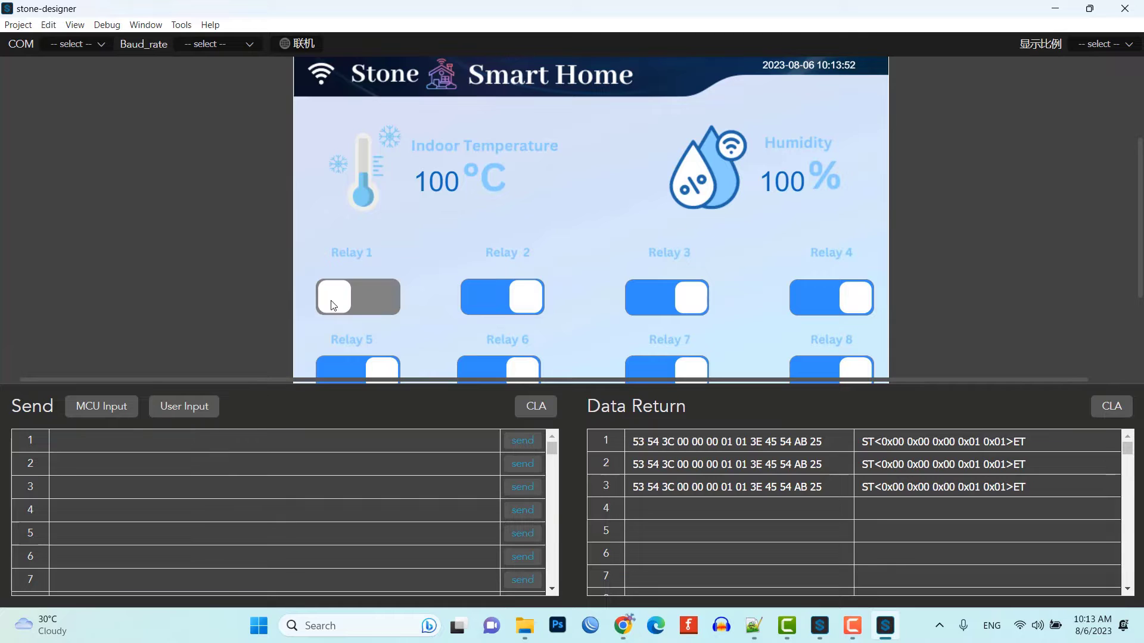
pyautogui.click(357, 297)
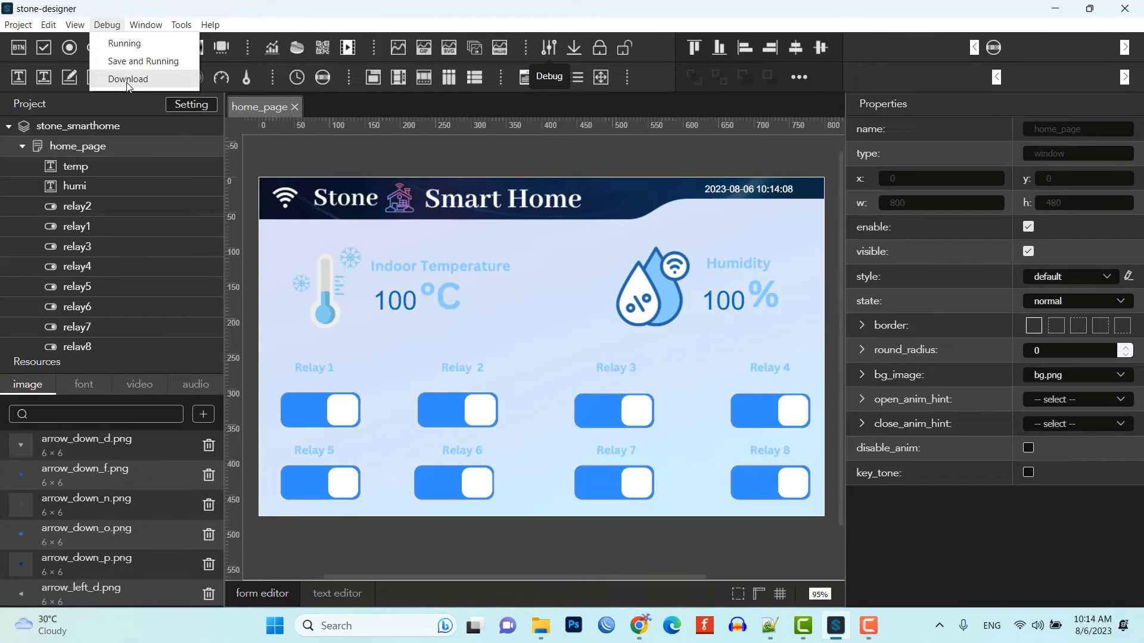
pyautogui.click(128, 79)
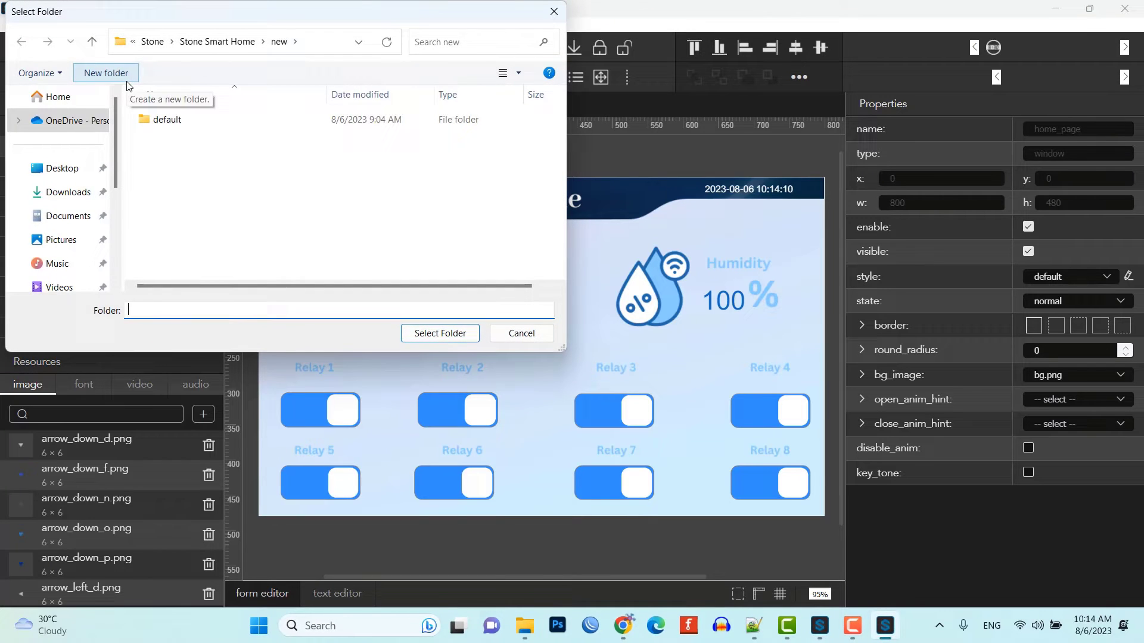
pyautogui.click(439, 333)
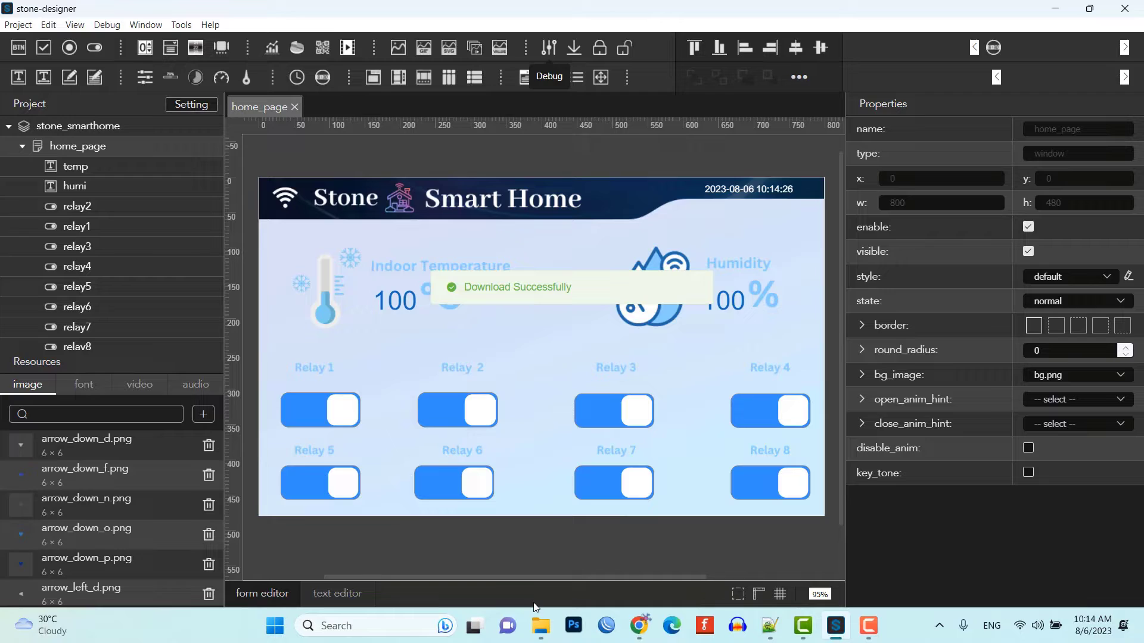
pyautogui.click(540, 625)
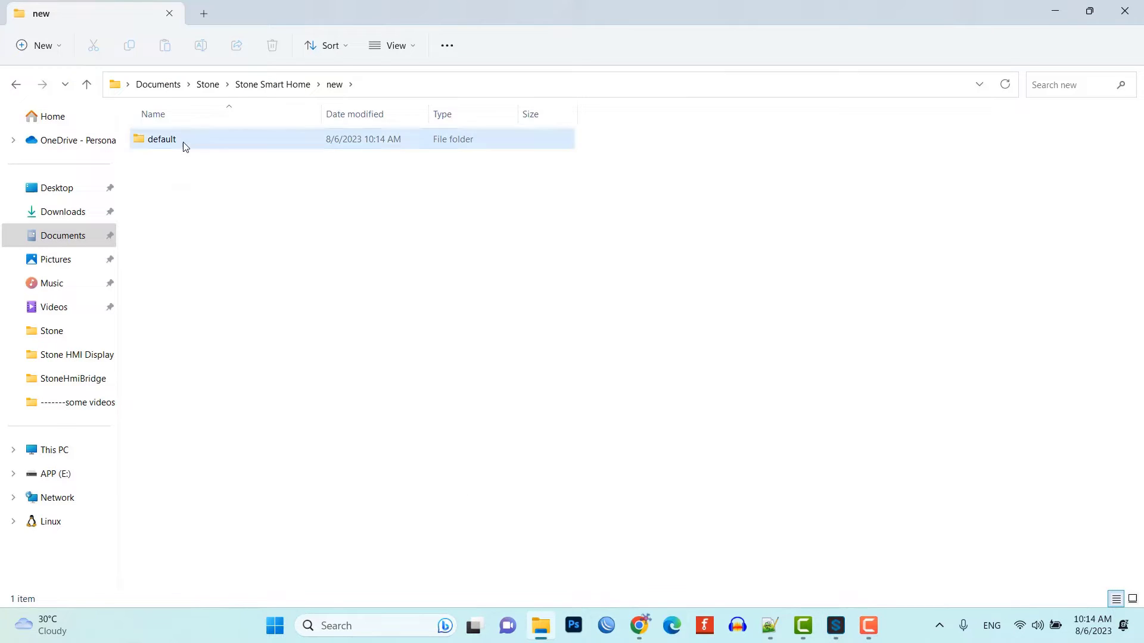
# Permanently delete the old default folder on APP (E:) and open the SSCOM32 folder in Downloads.
pyautogui.click(161, 139)
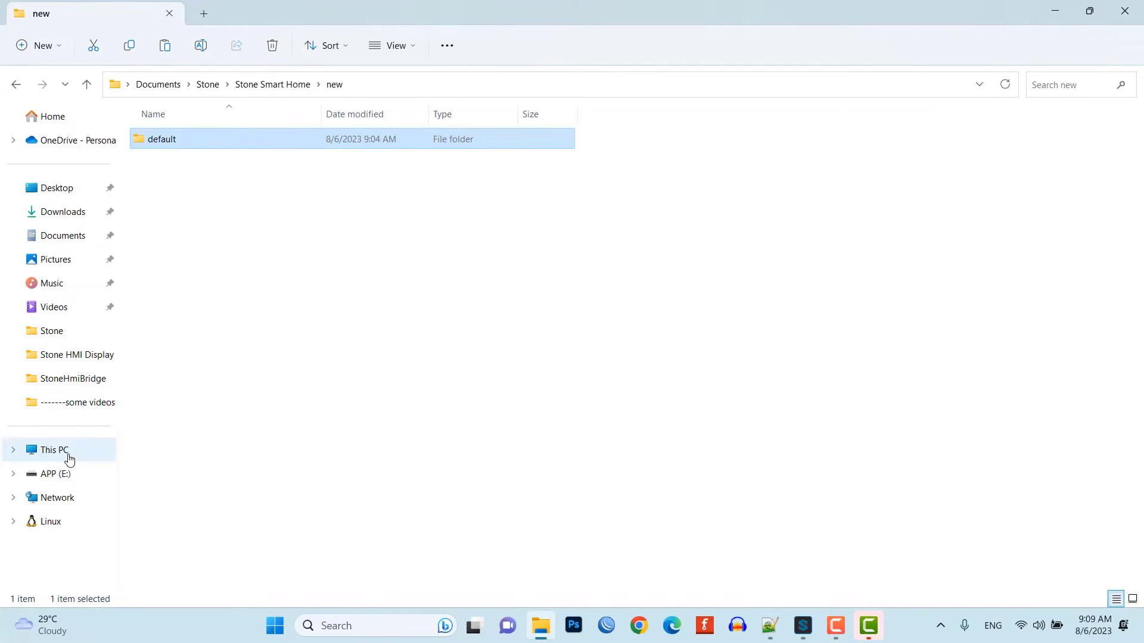
pyautogui.click(50, 450)
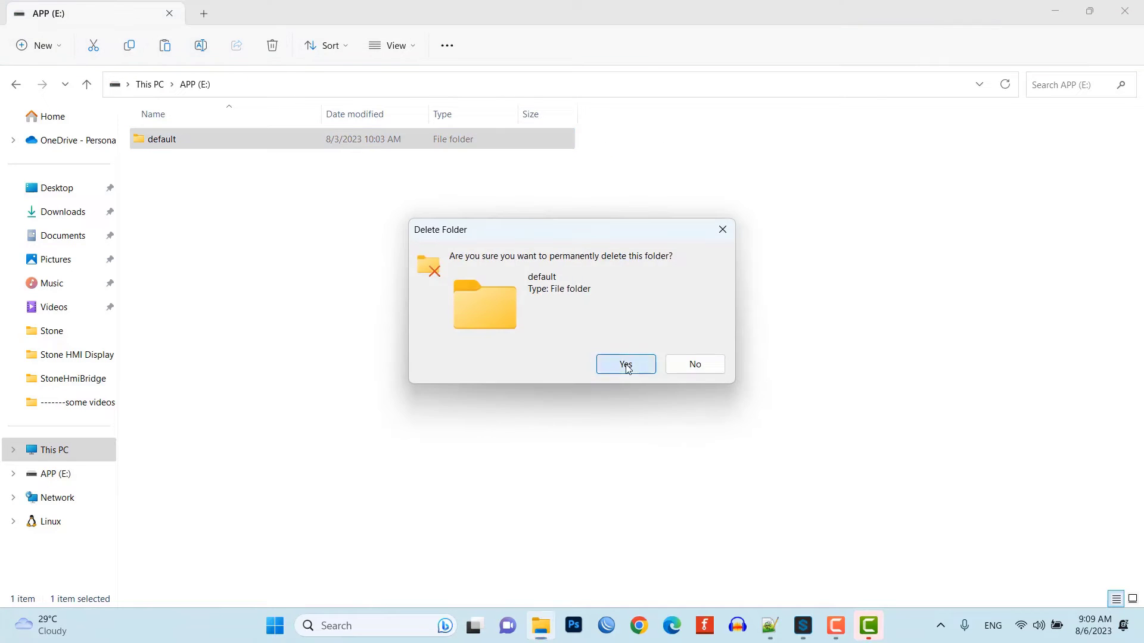
pyautogui.click(625, 364)
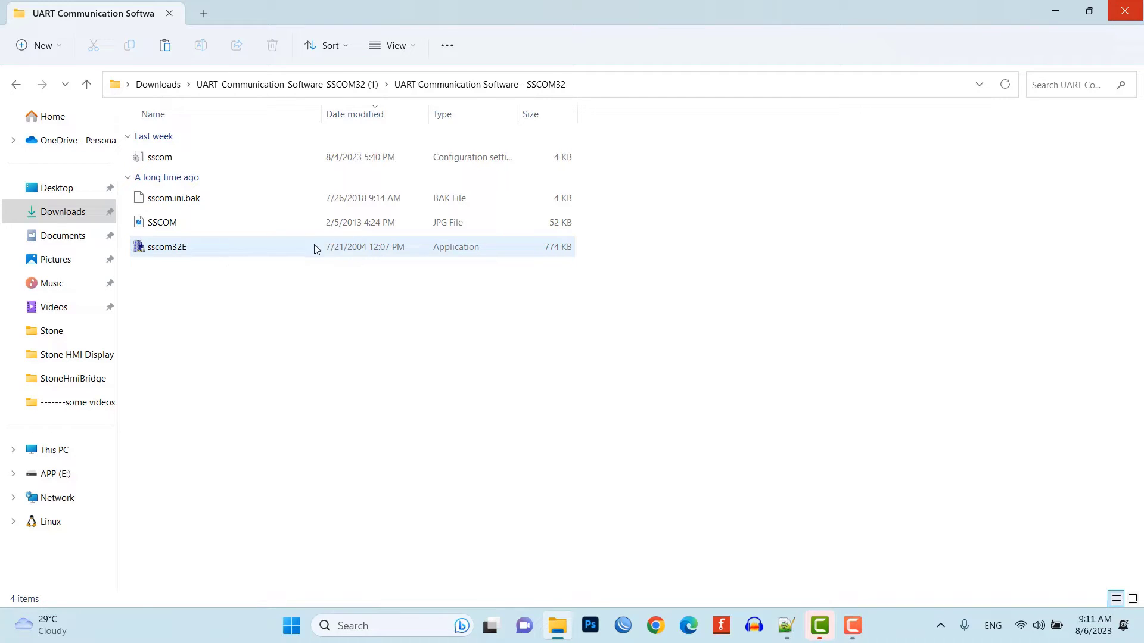
# Open COM8 at 115200 baud in SSCOM32, then switch Relay 1 on at the display.
pyautogui.doubleClick(167, 247)
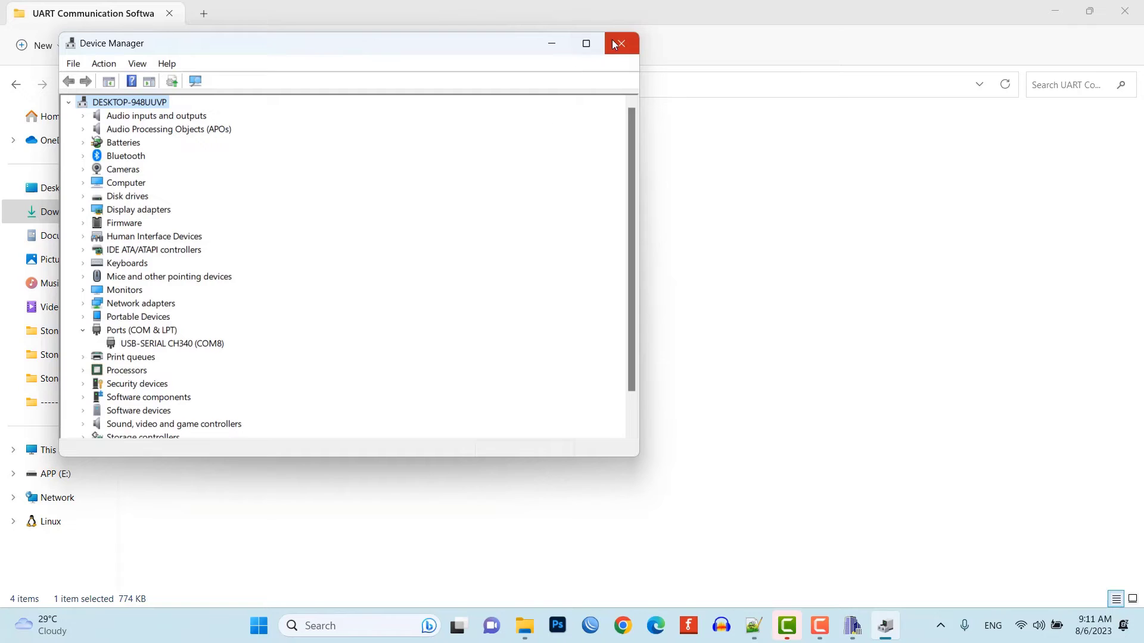
pyautogui.click(620, 42)
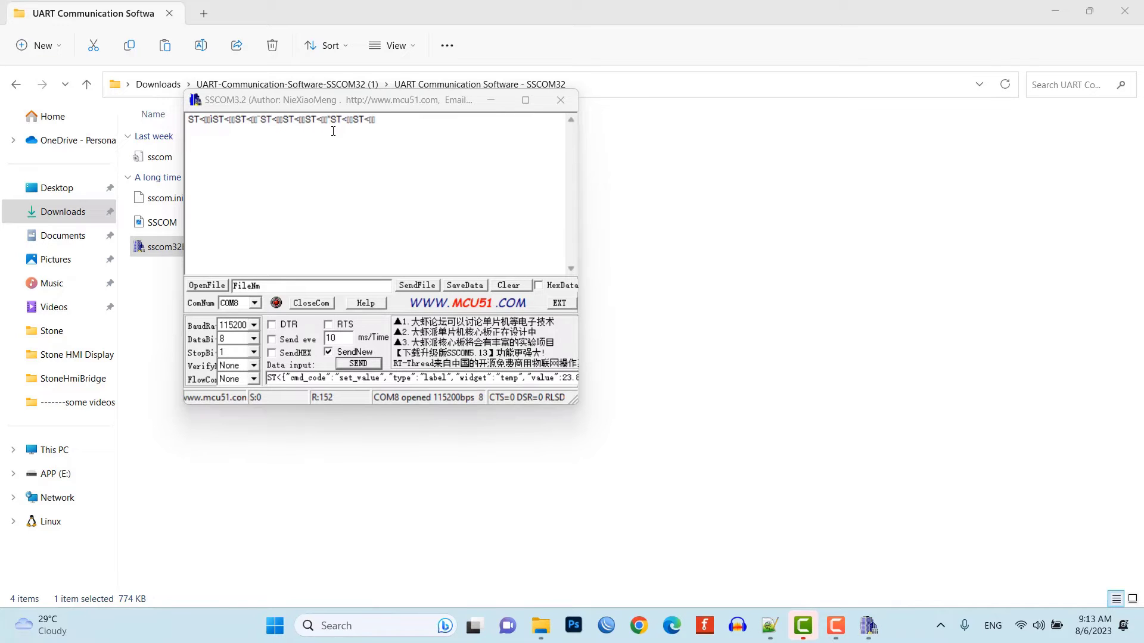
pyautogui.click(538, 284)
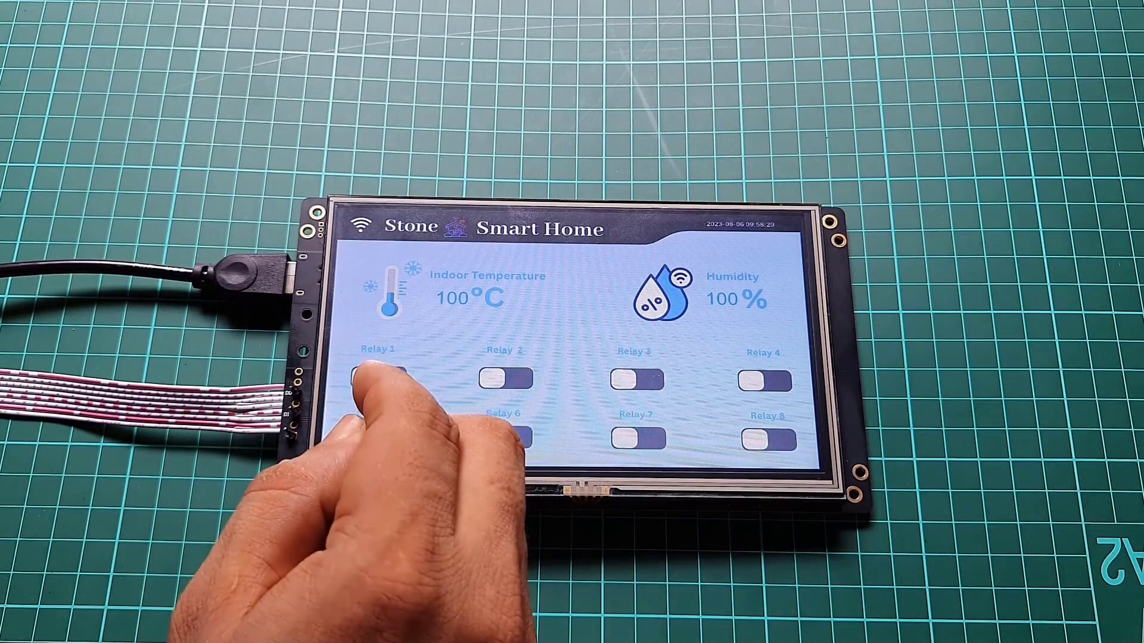
pyautogui.click(377, 376)
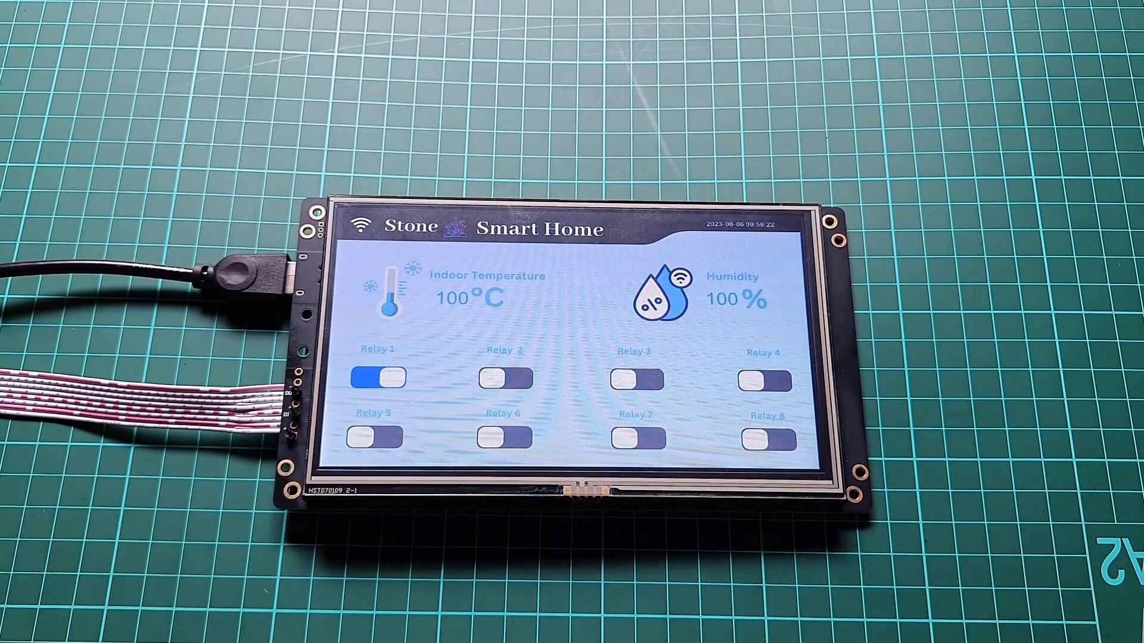
pyautogui.click(374, 375)
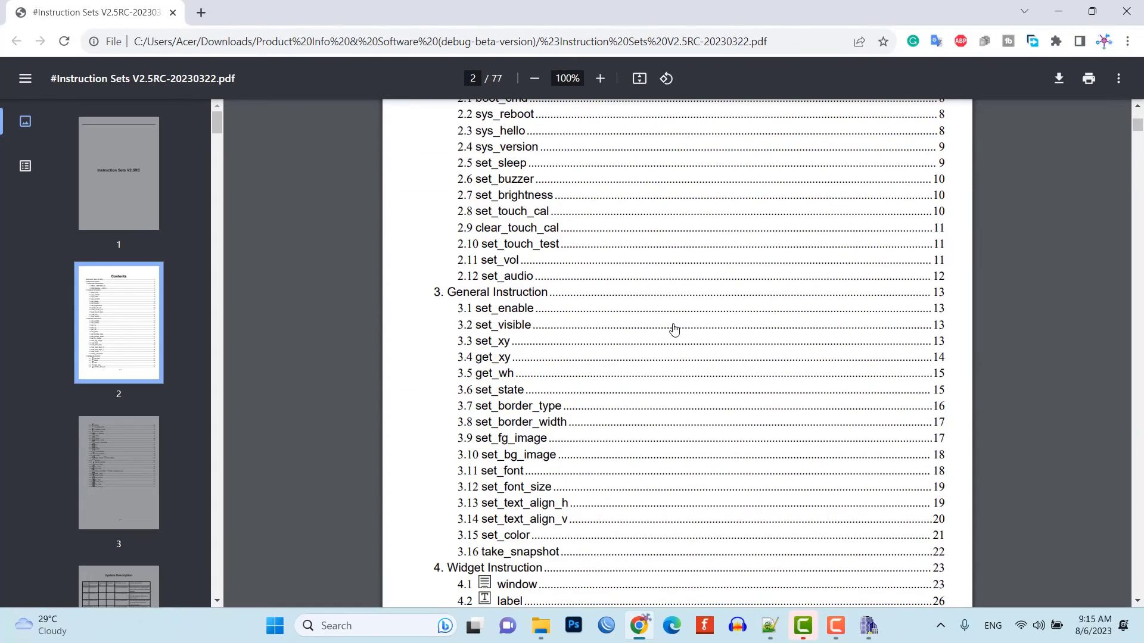
# Scroll through the Instruction Sets PDF contents page.
pyautogui.scroll(-3)
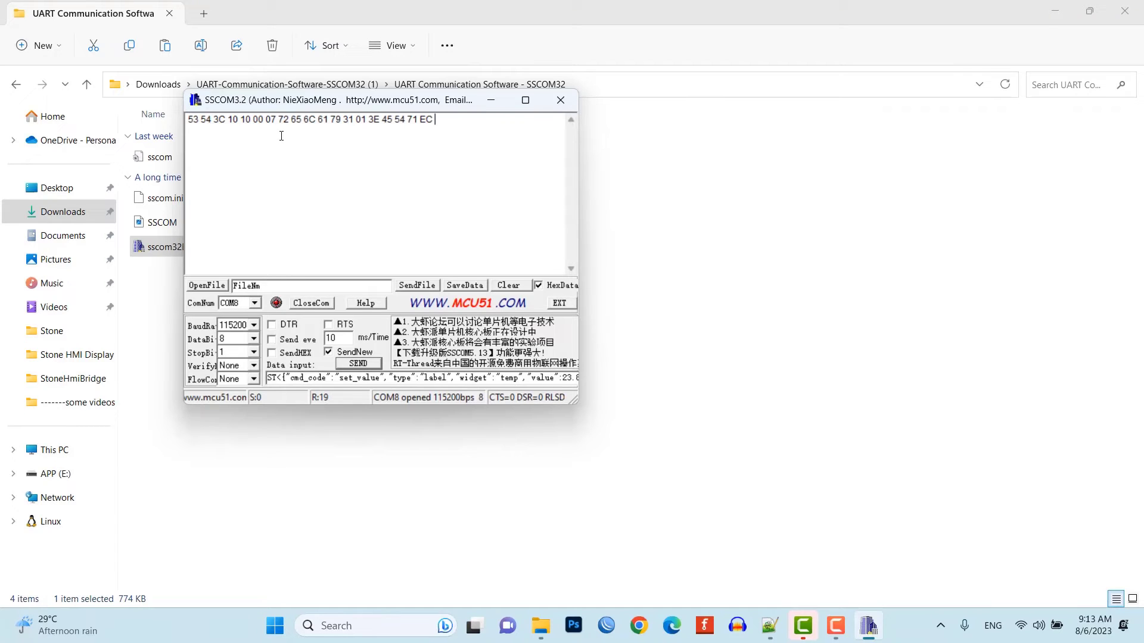
pyautogui.doubleClick(426, 120)
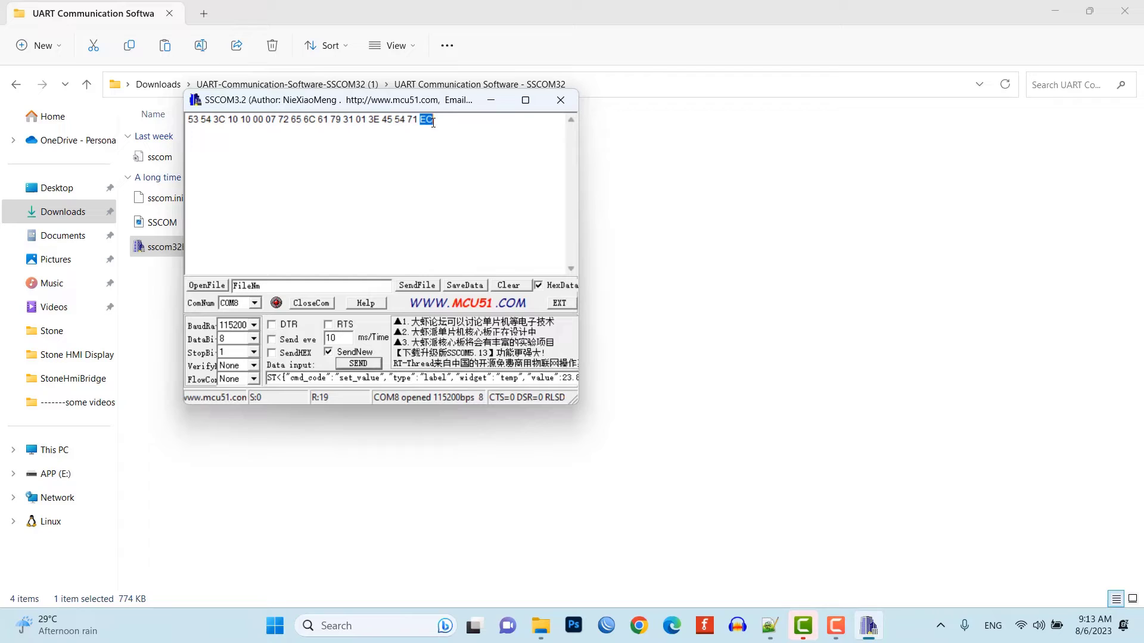
pyautogui.moveTo(456, 122)
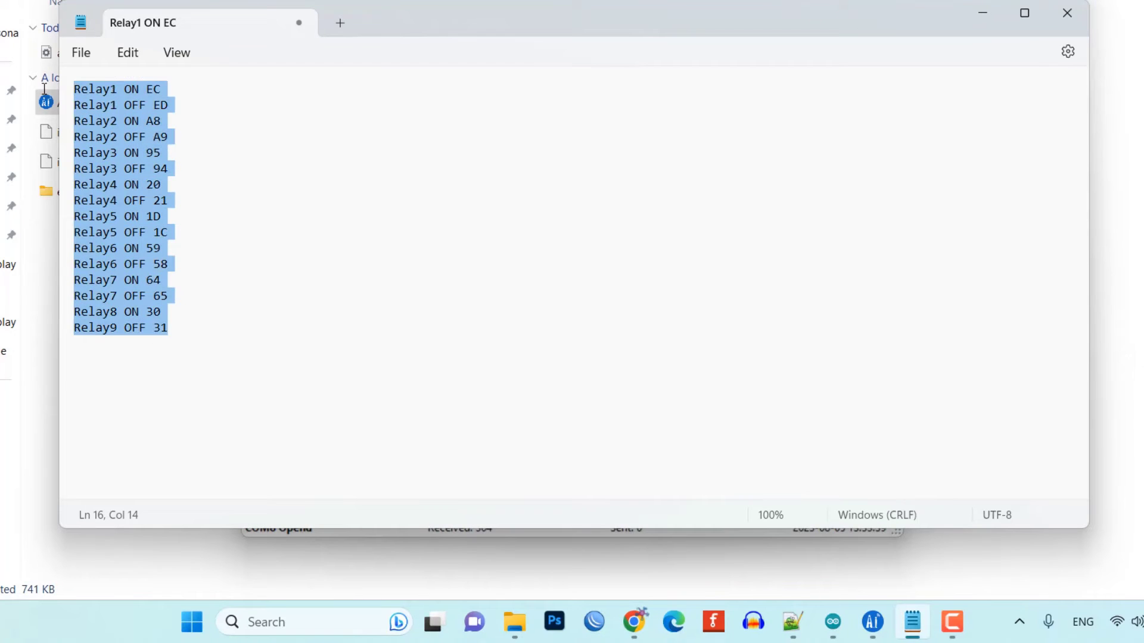
# Review the Notepad relay reply codes, e.g. Relay1 ON EC and Relay1 OFF ED.
pyautogui.click(239, 106)
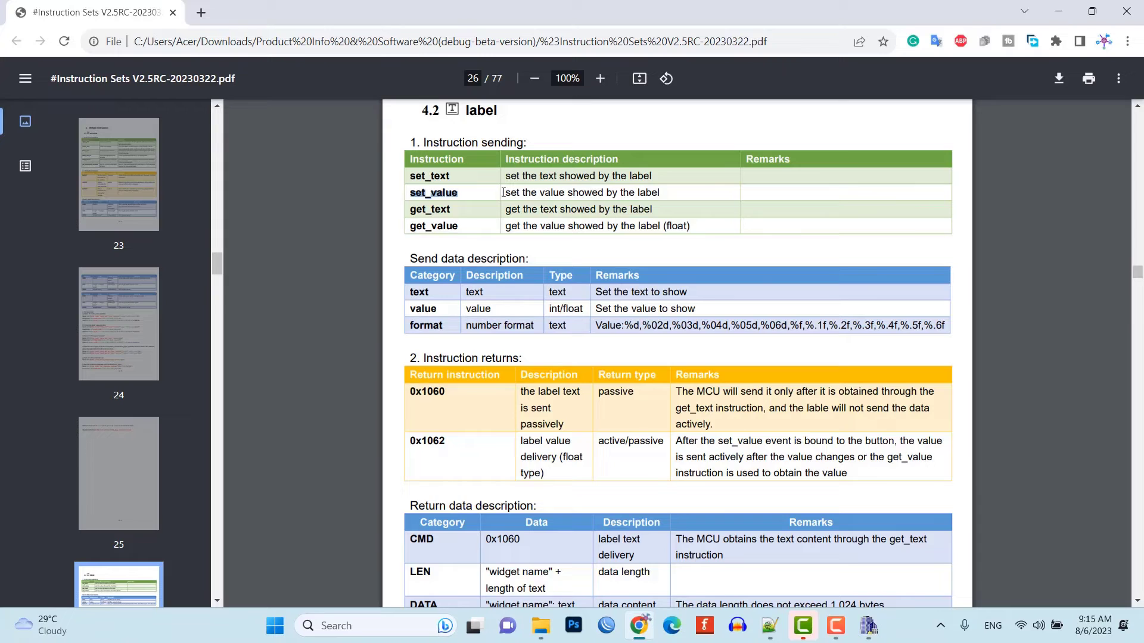
# Scroll to the label section and copy the set_value example with value 1.23 and format "%.3f".
pyautogui.scroll(-3)
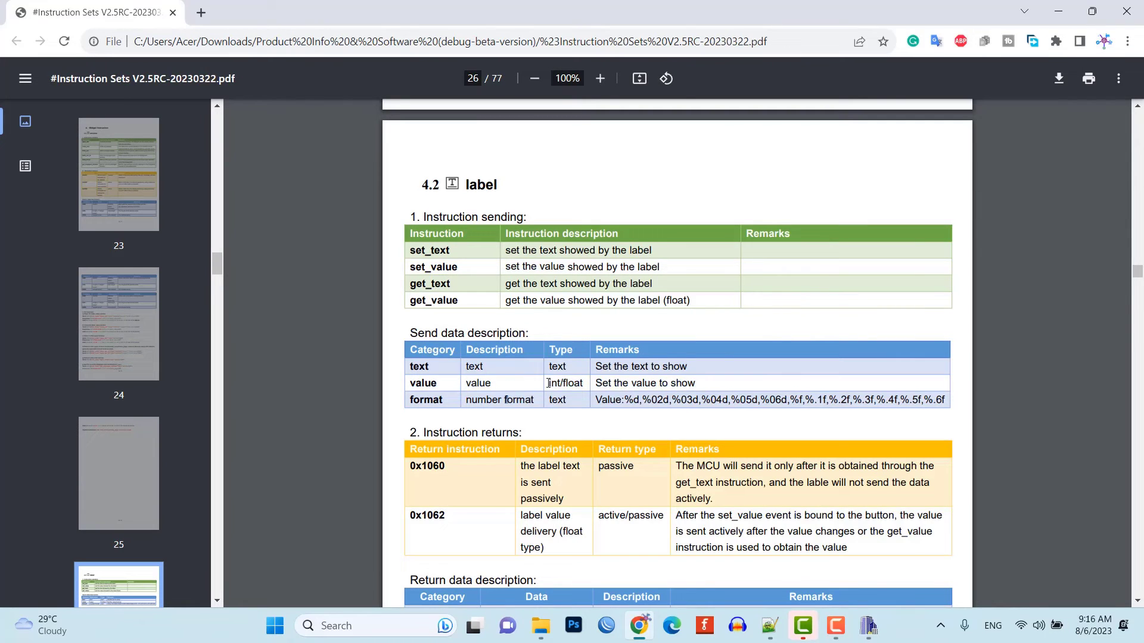
pyautogui.scroll(-3)
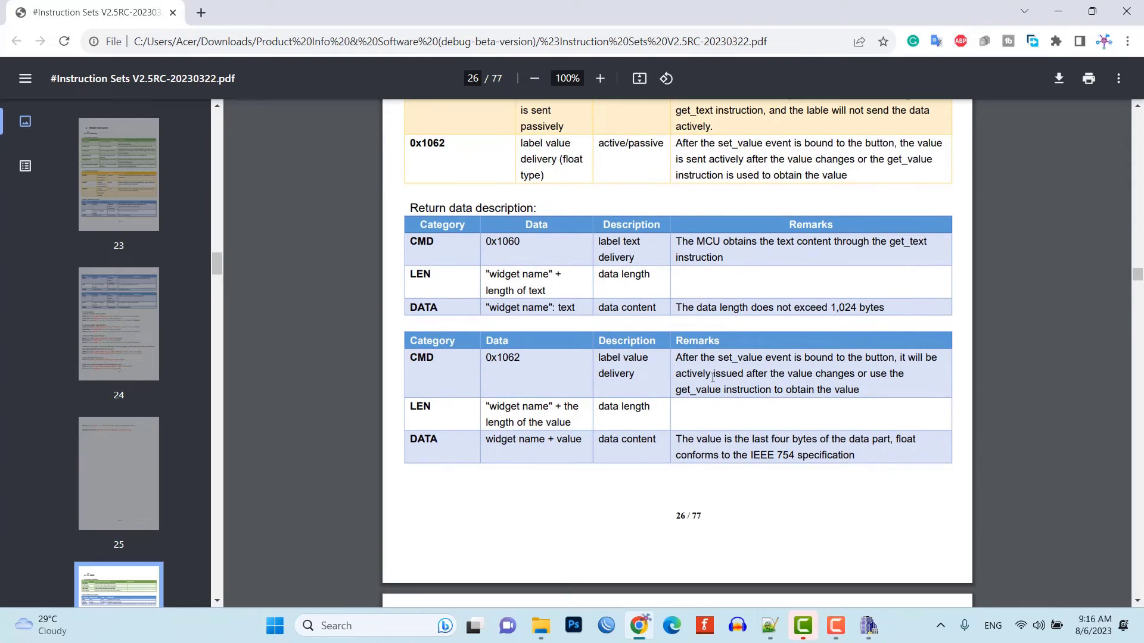
pyautogui.scroll(-3)
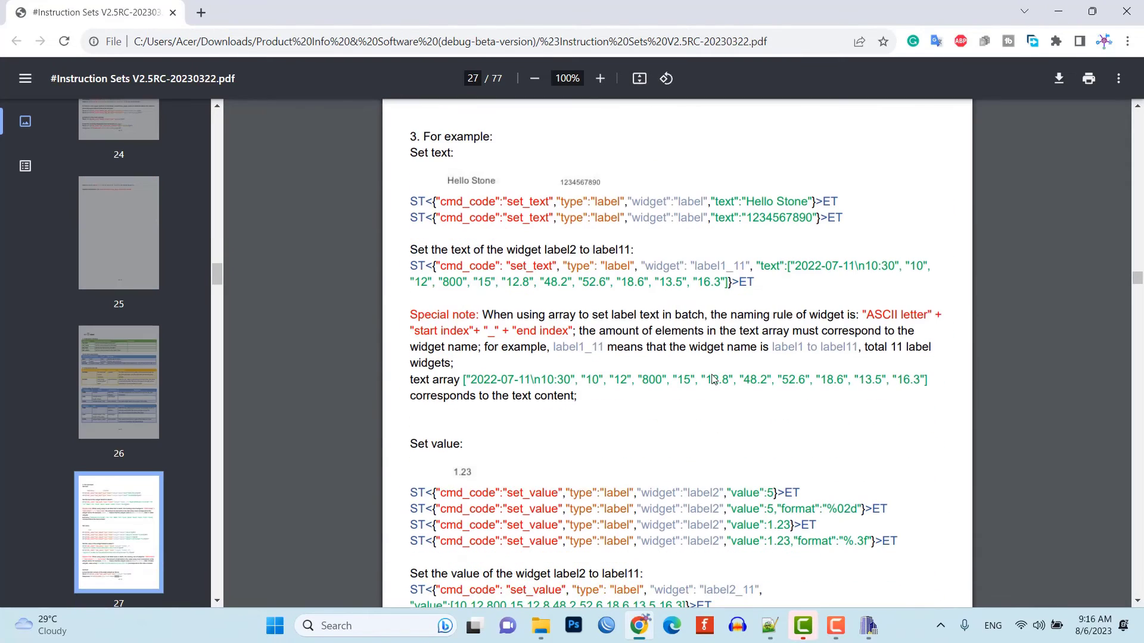
pyautogui.scroll(-3)
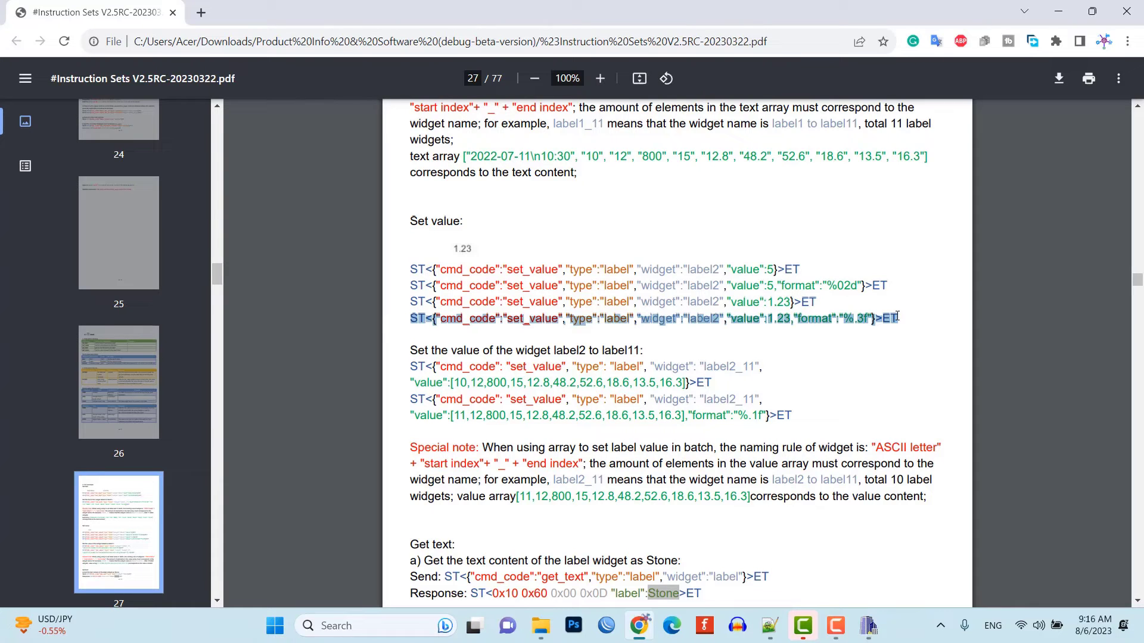
pyautogui.rightClick(649, 319)
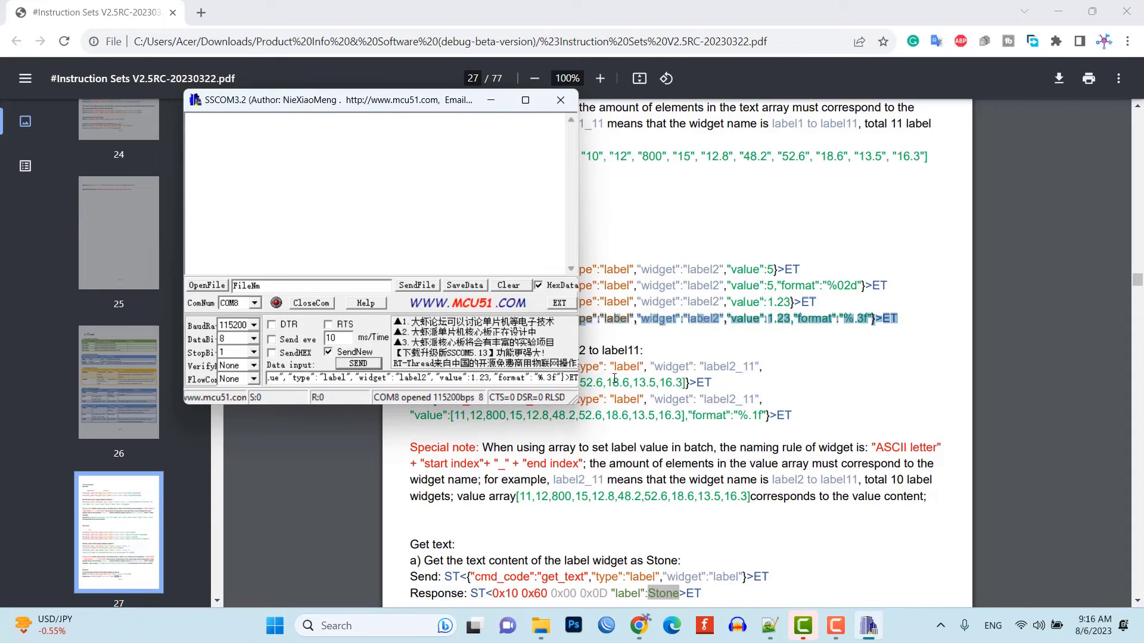
# Send a temp label set_value command with value 25.60 and format %.2f.
pyautogui.doubleClick(412, 378)
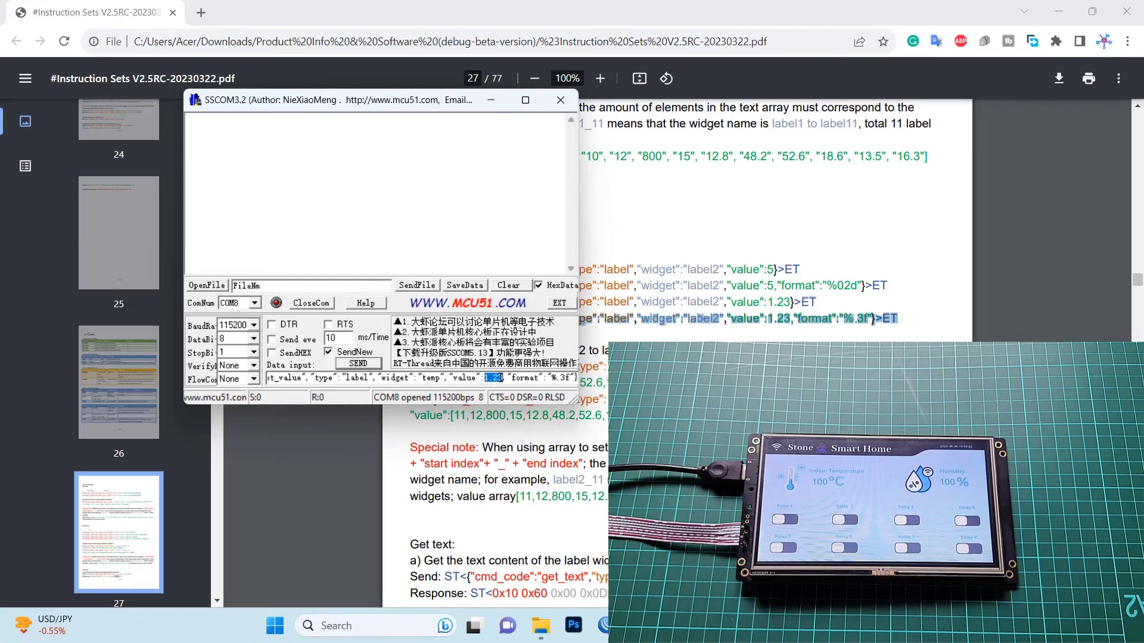
pyautogui.write('25.0')
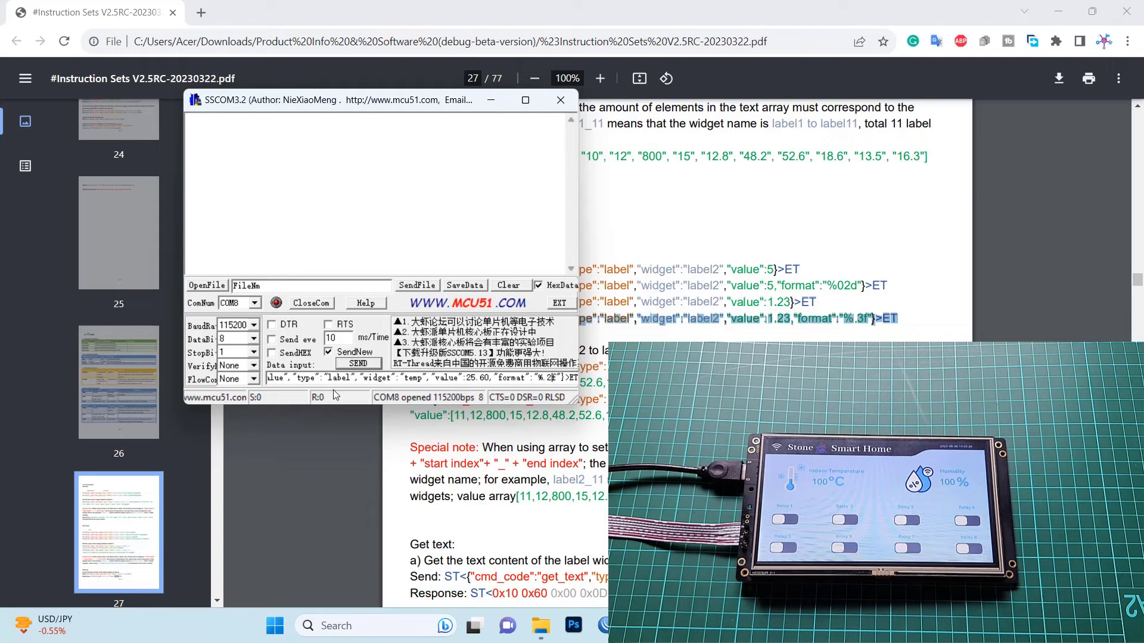
pyautogui.click(359, 364)
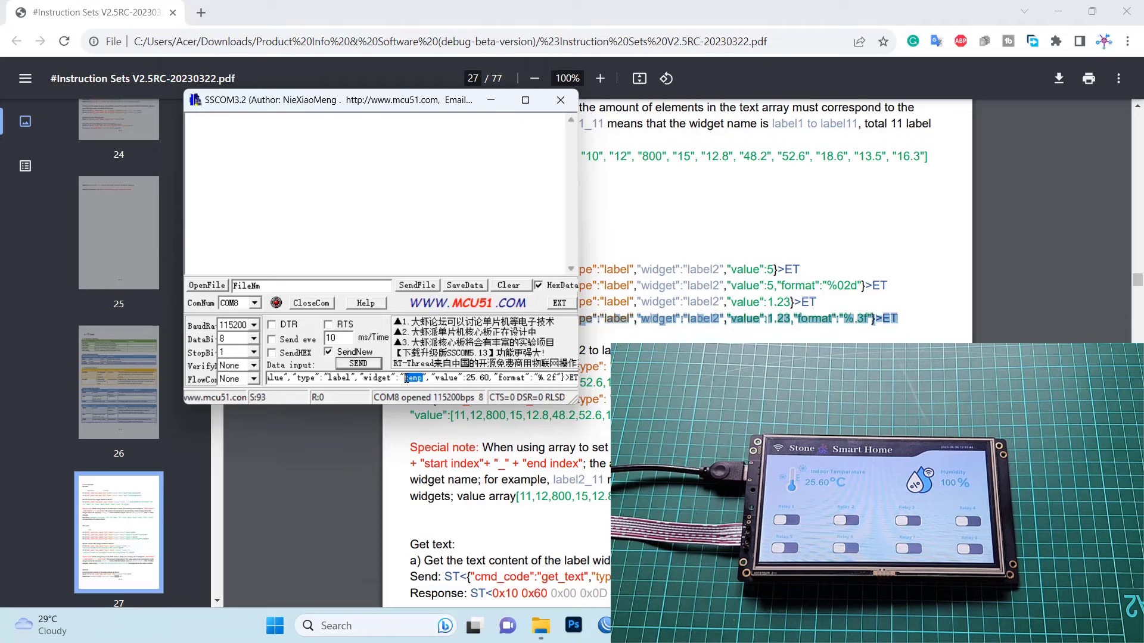
# Change the command to widget humi with value 69.03 and send it.
pyautogui.write('humi')
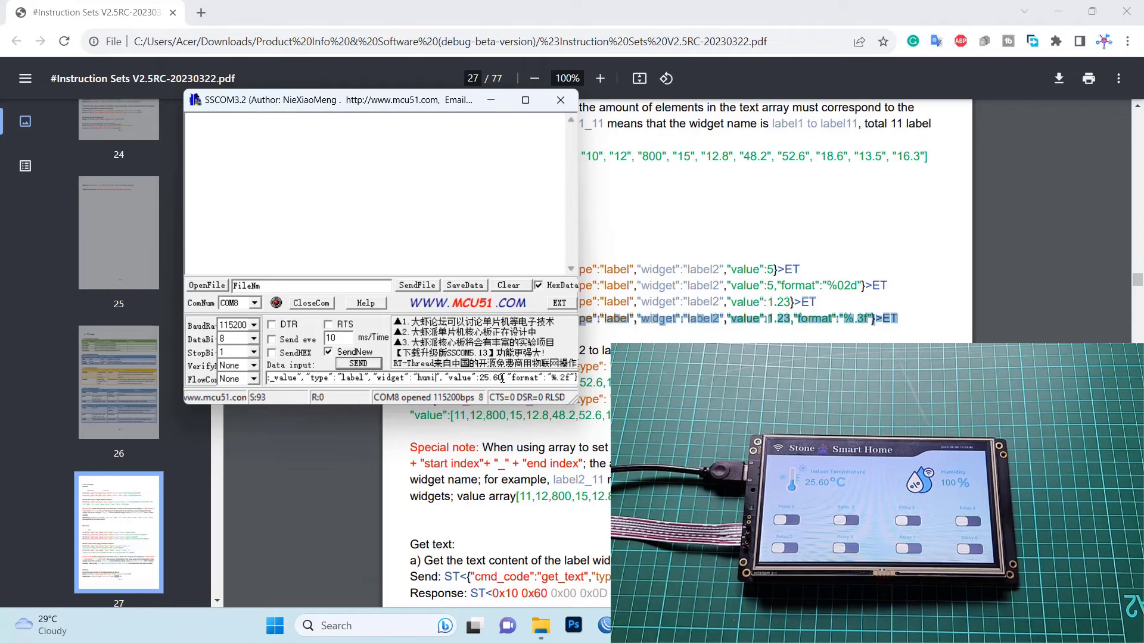
pyautogui.doubleClick(490, 378)
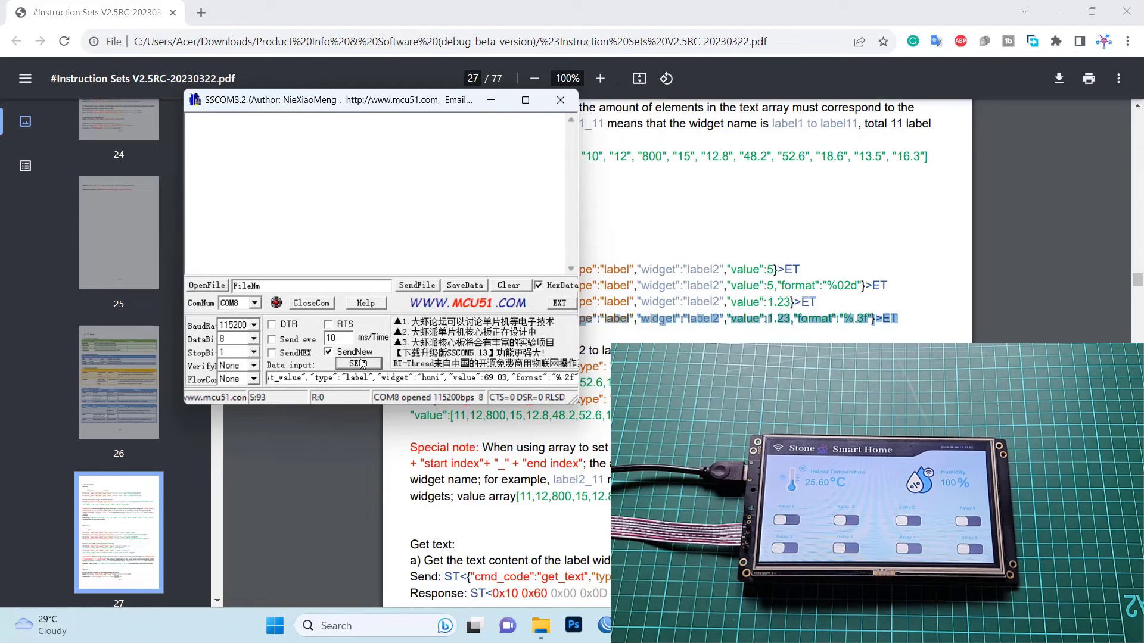
pyautogui.click(358, 364)
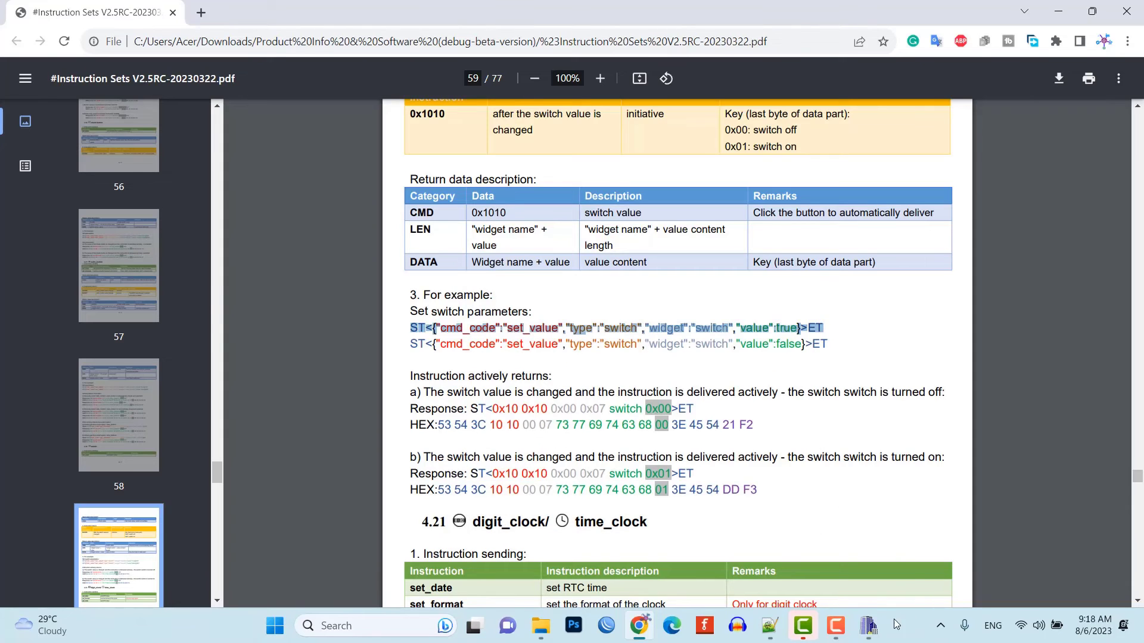
# Send relay1 switch set_value commands from SSCOM32, first true, then false.
pyautogui.click(868, 625)
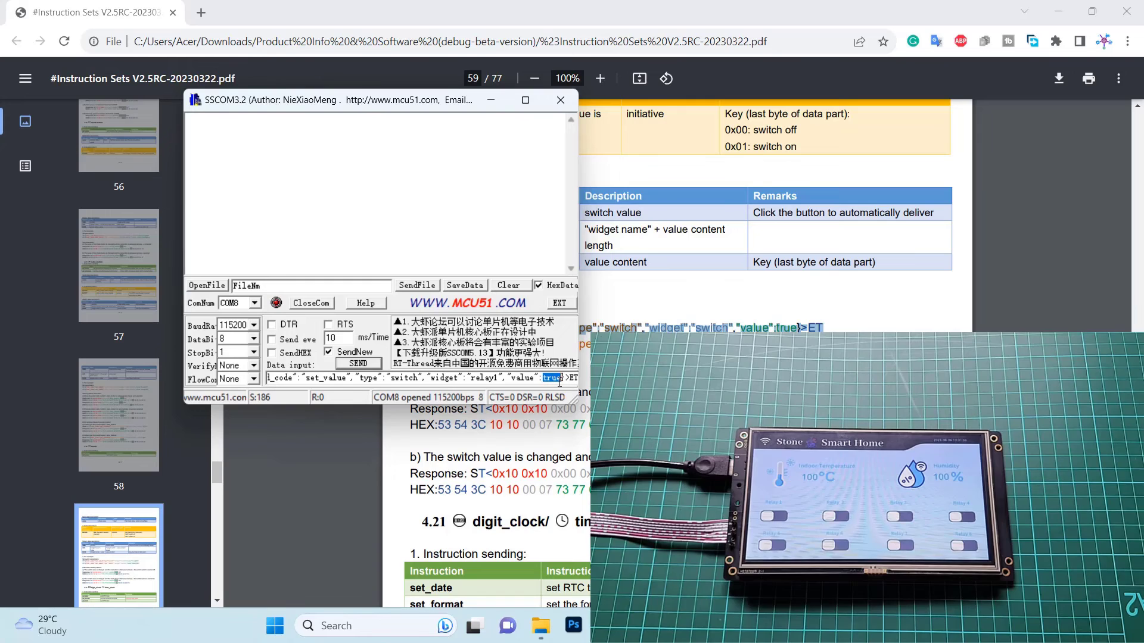
pyautogui.click(358, 363)
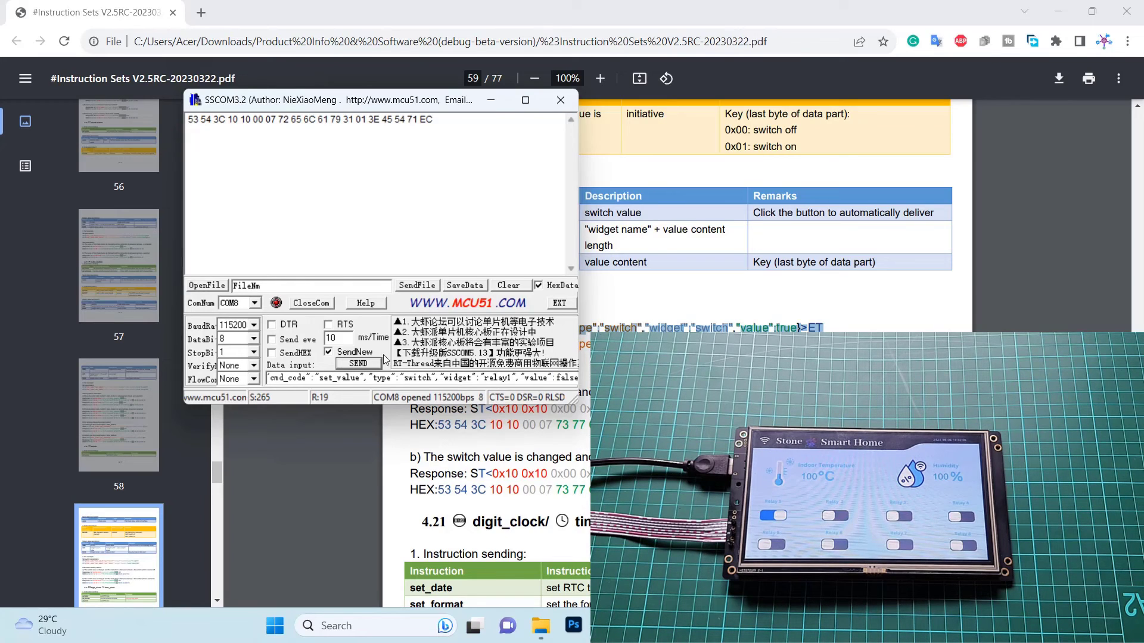
pyautogui.click(358, 363)
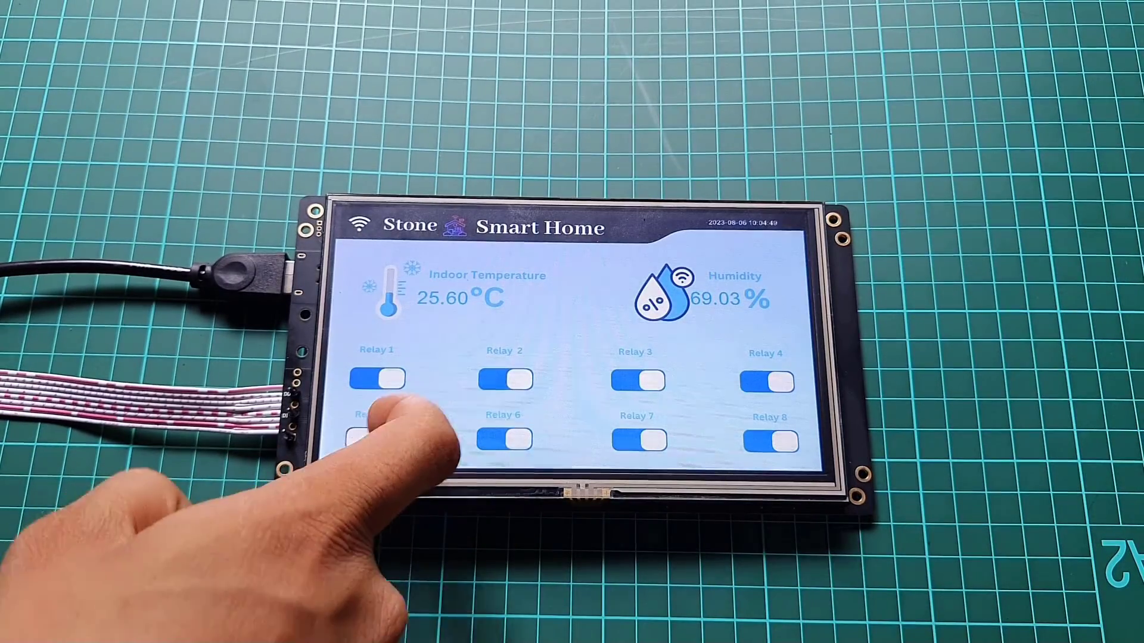
# Tap Relay 5 on the HMI touchscreen so all eight relays are on.
pyautogui.click(376, 438)
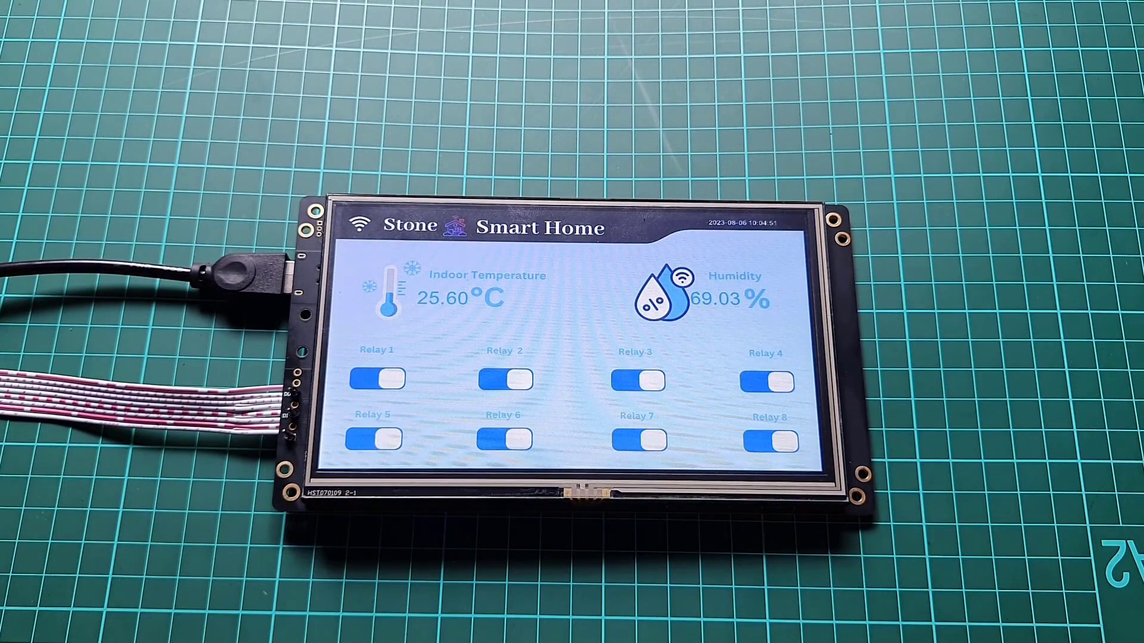